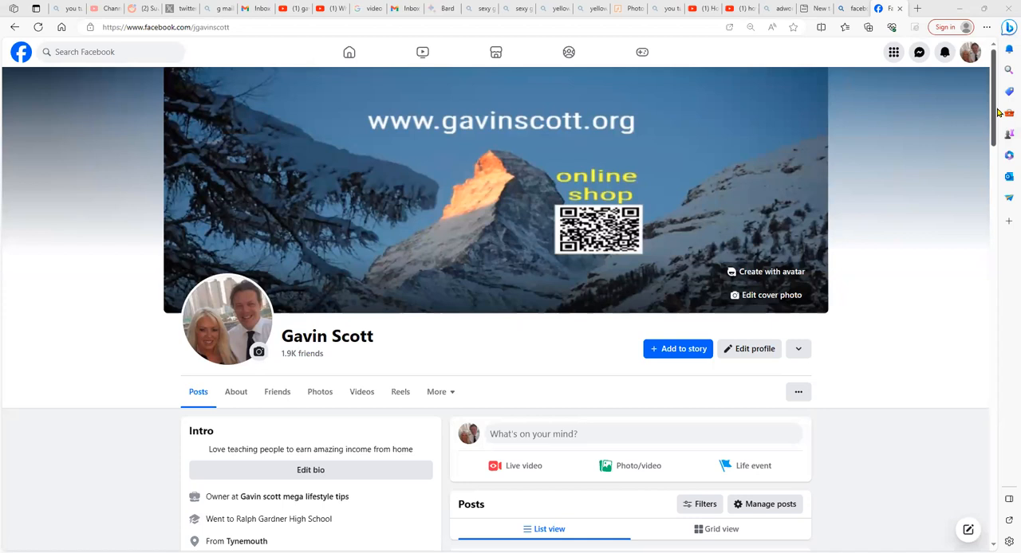
scroll("down", 3)
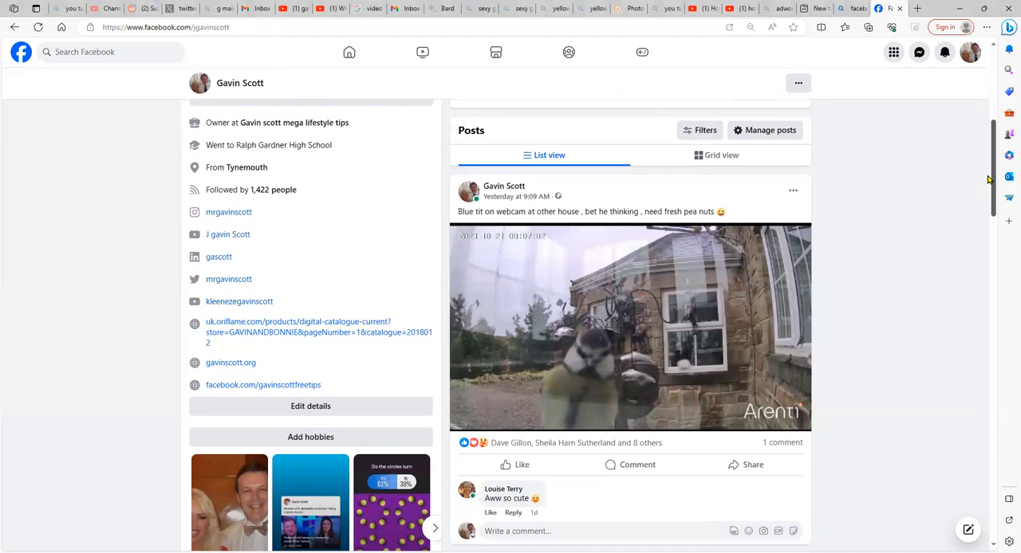
scroll("down", 3)
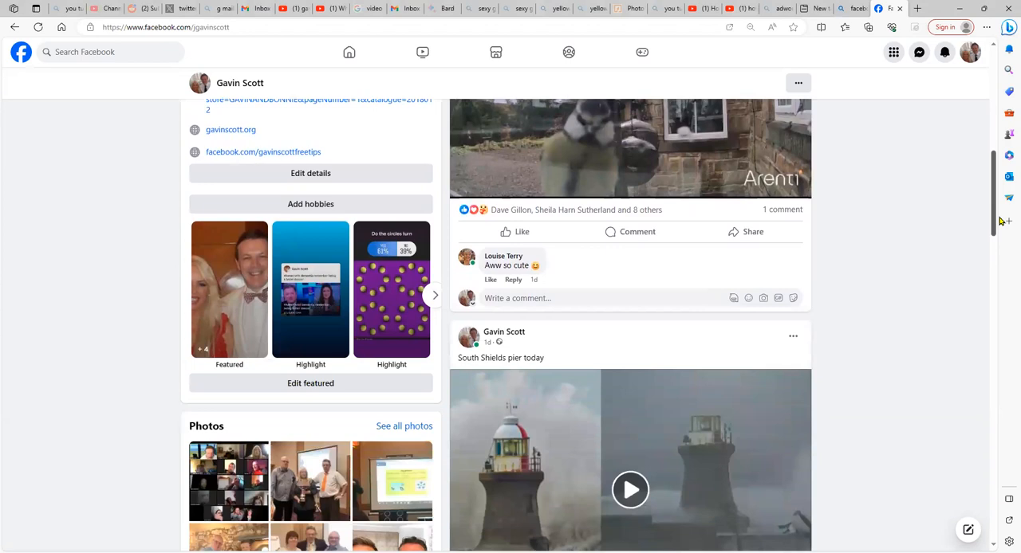
scroll("down", 3)
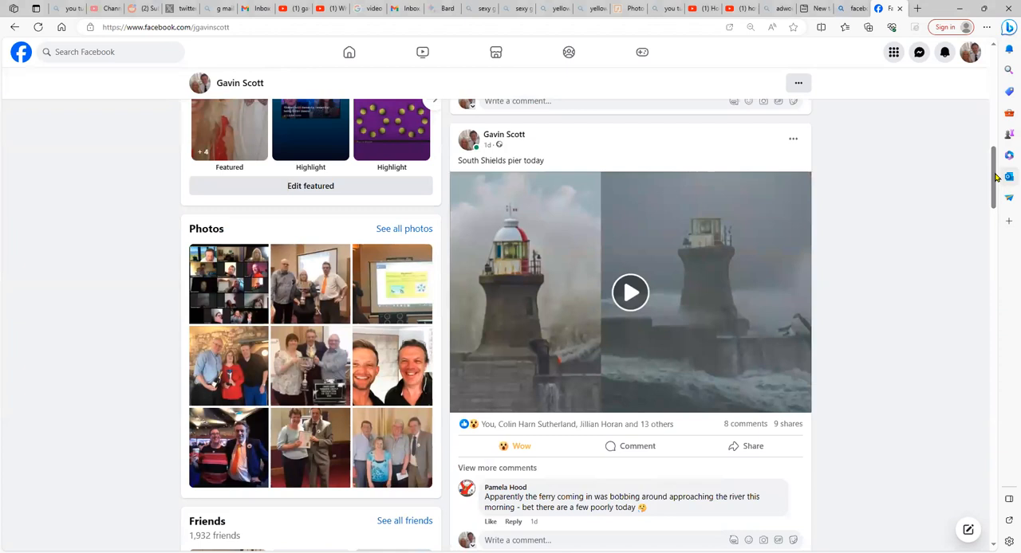
scroll("down", 3)
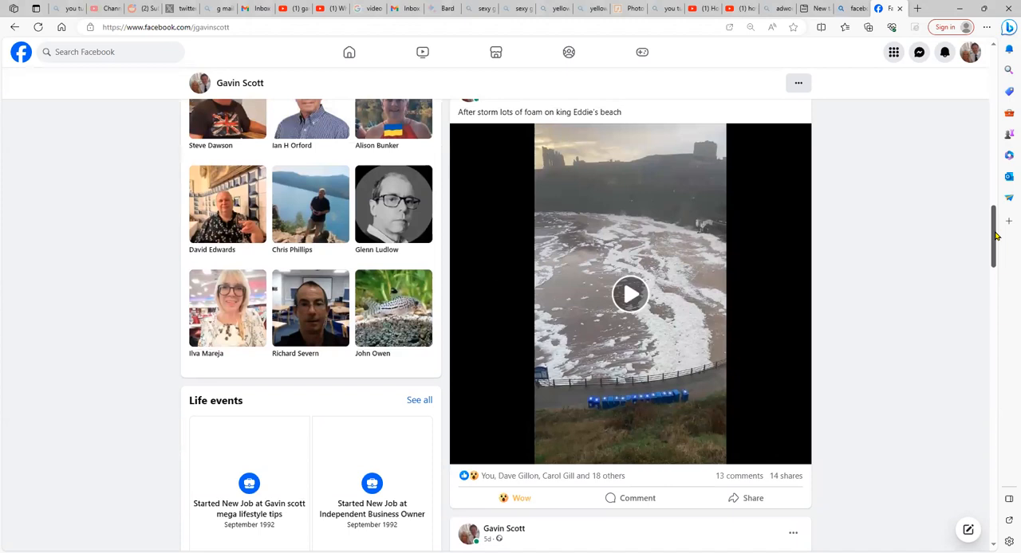
scroll("down", 3)
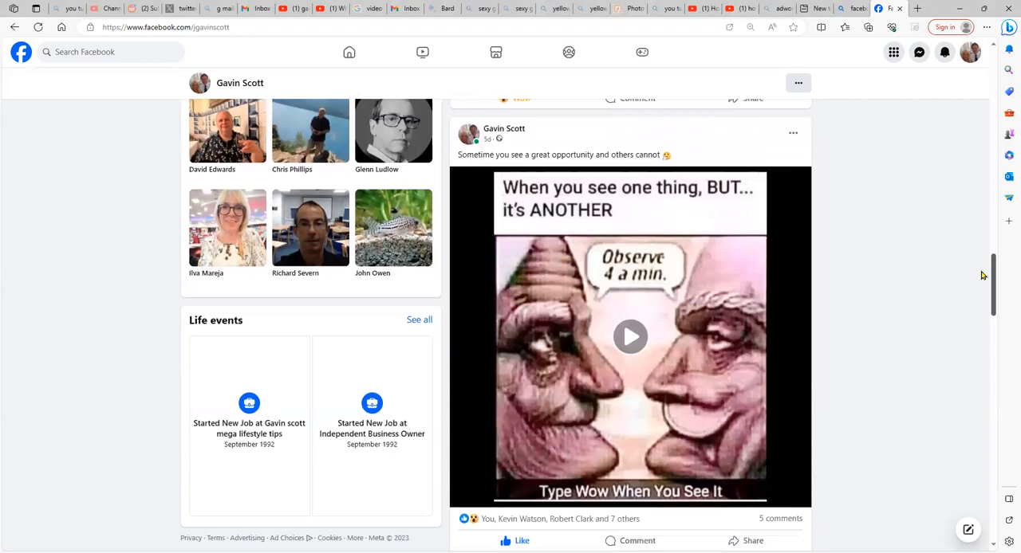
scroll("down", 3)
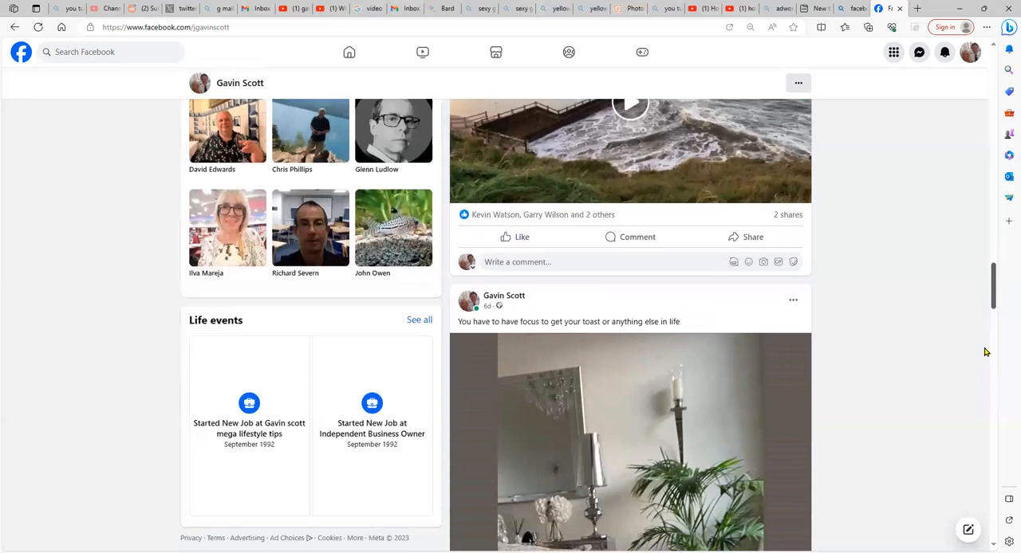
scroll("down", 3)
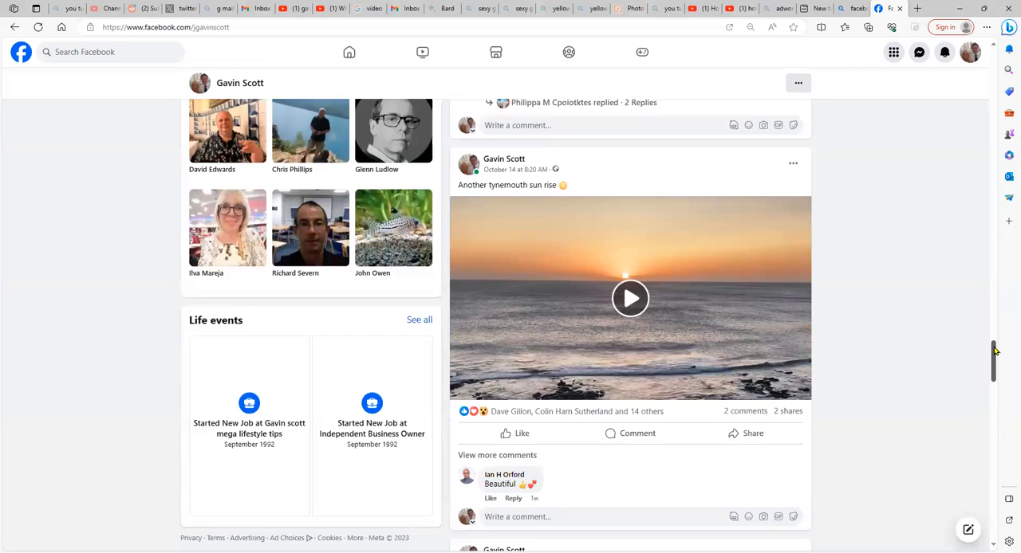
scroll("down", 3)
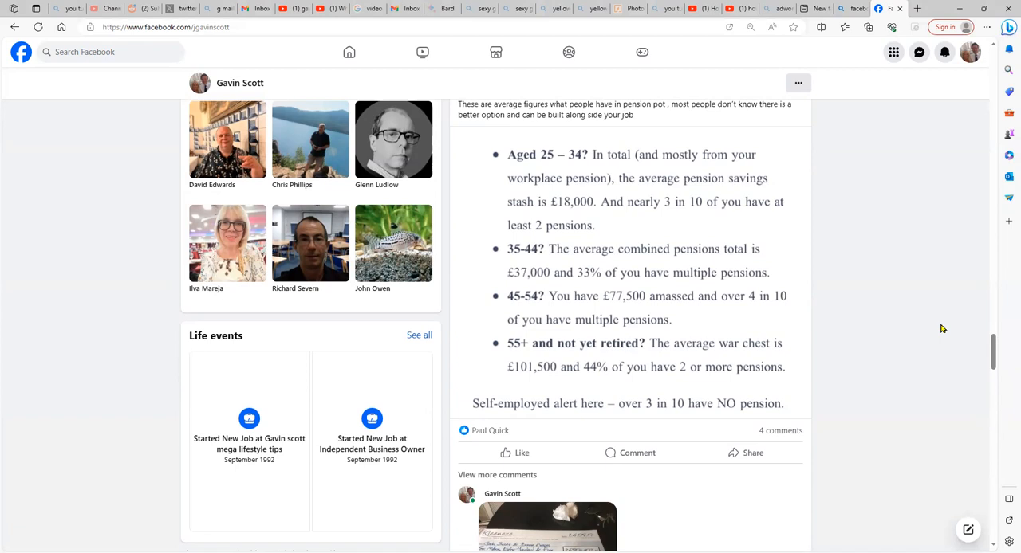
mouse_move(928, 326)
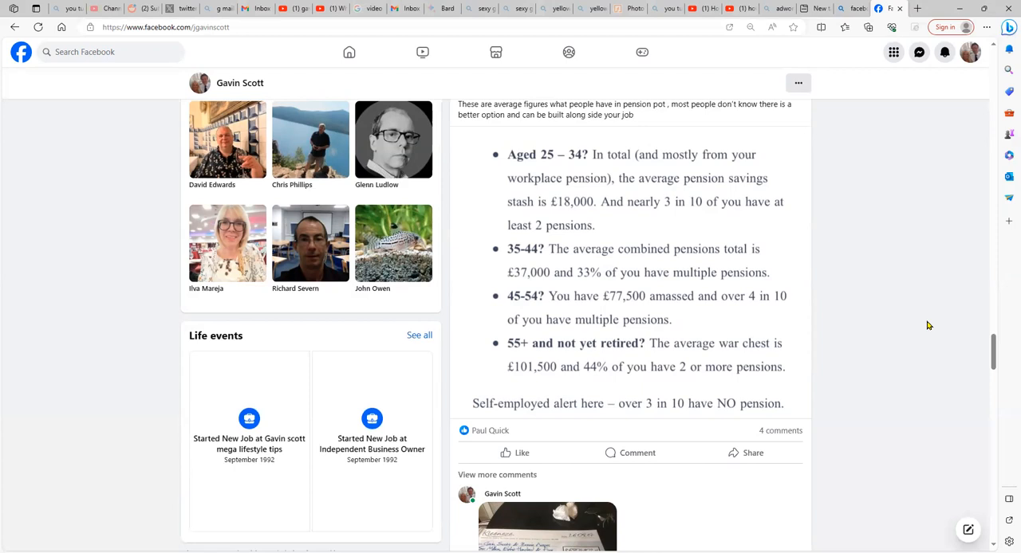
mouse_move(901, 201)
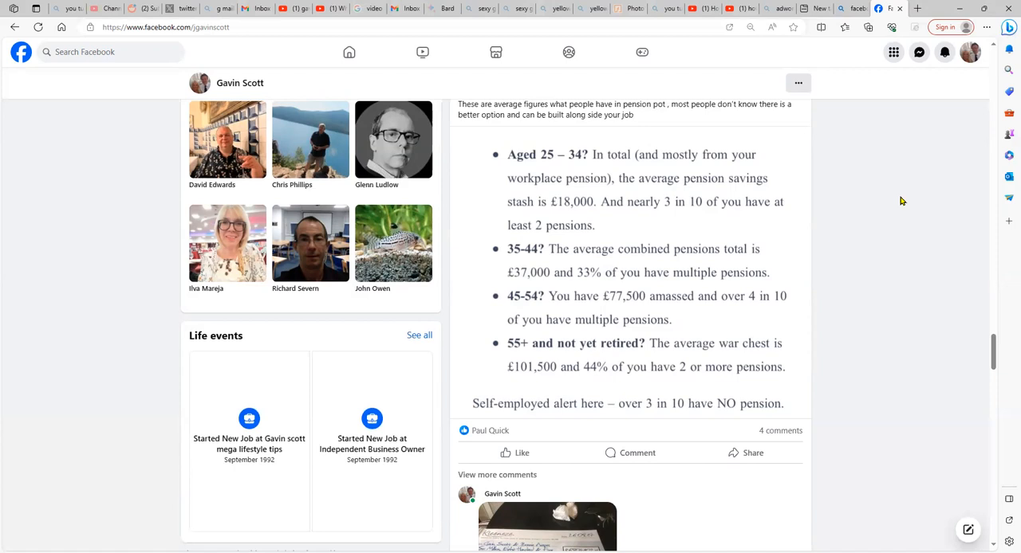
mouse_move(562, 185)
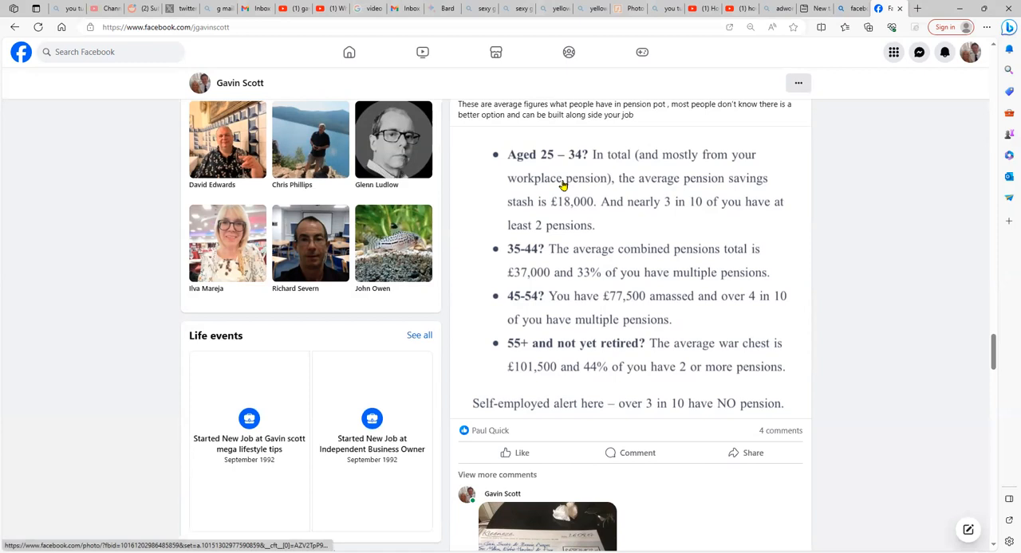
mouse_move(531, 177)
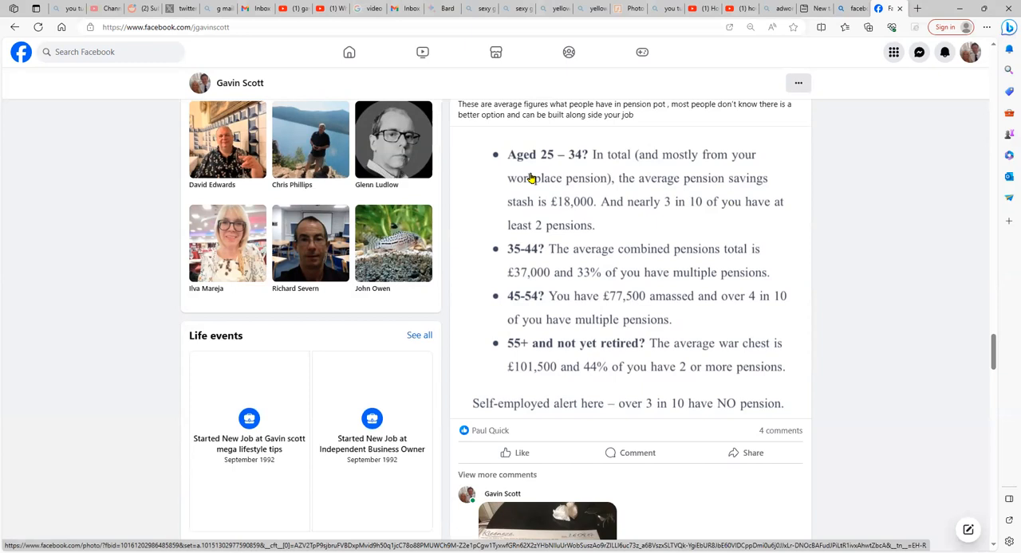
mouse_move(578, 217)
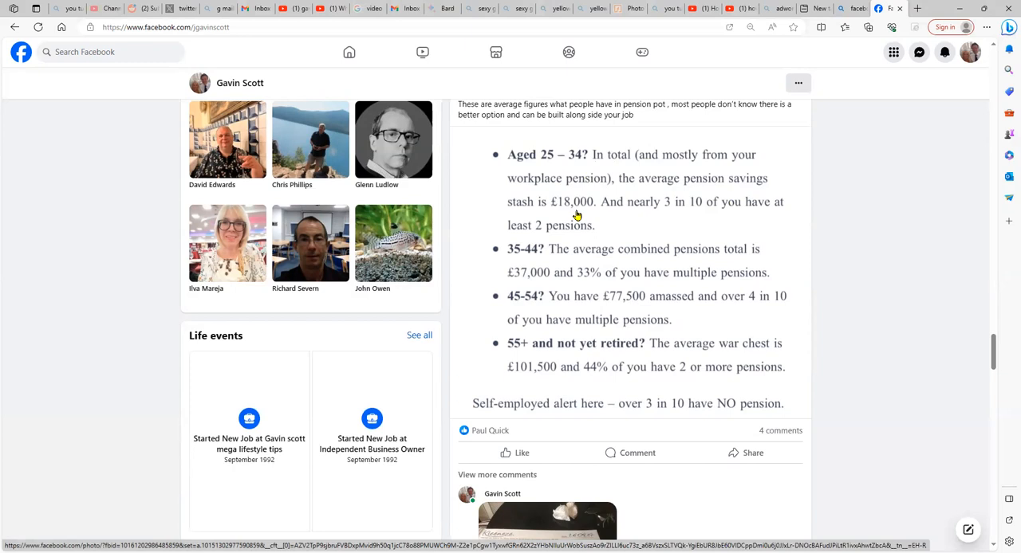
mouse_move(723, 205)
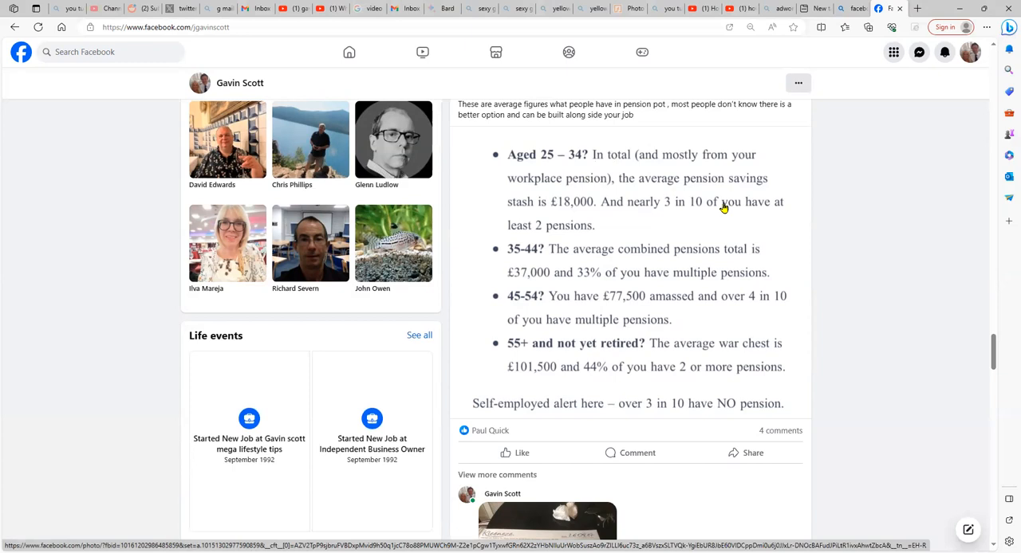
mouse_move(615, 227)
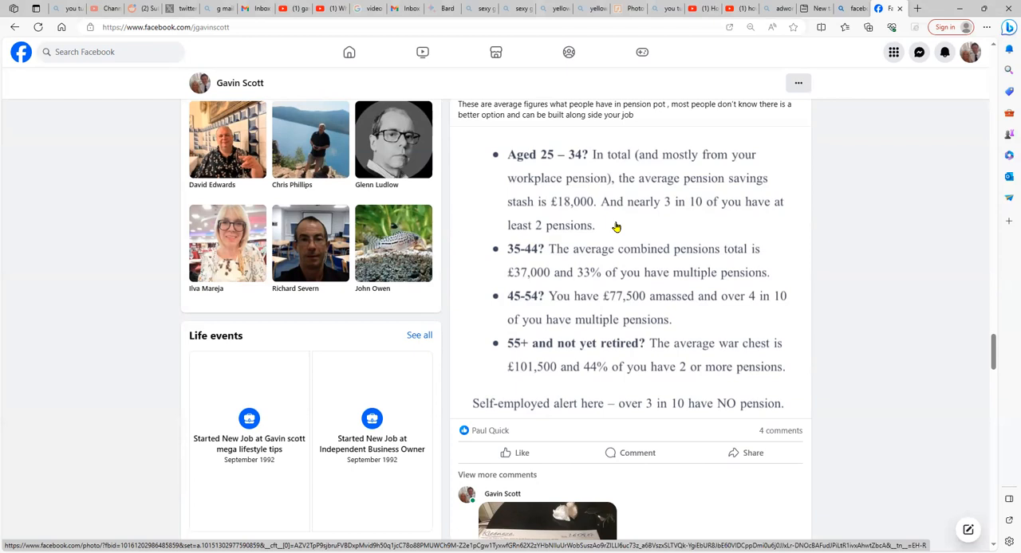
mouse_move(622, 227)
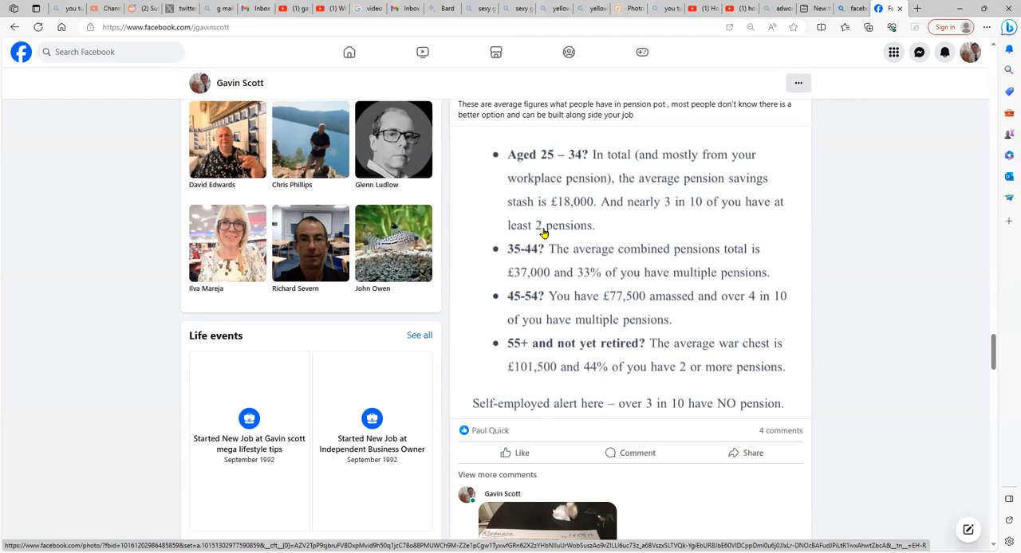
mouse_move(593, 279)
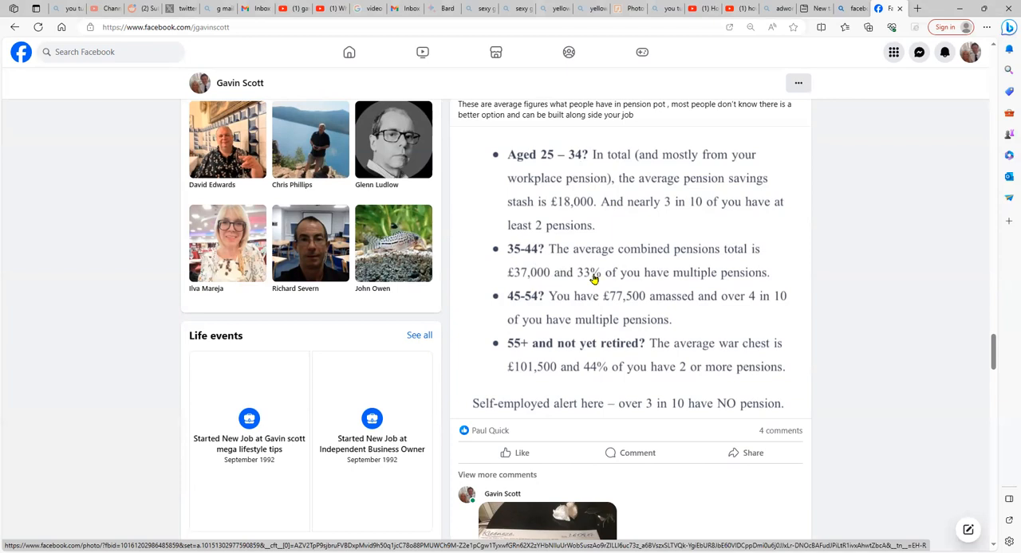
mouse_move(555, 354)
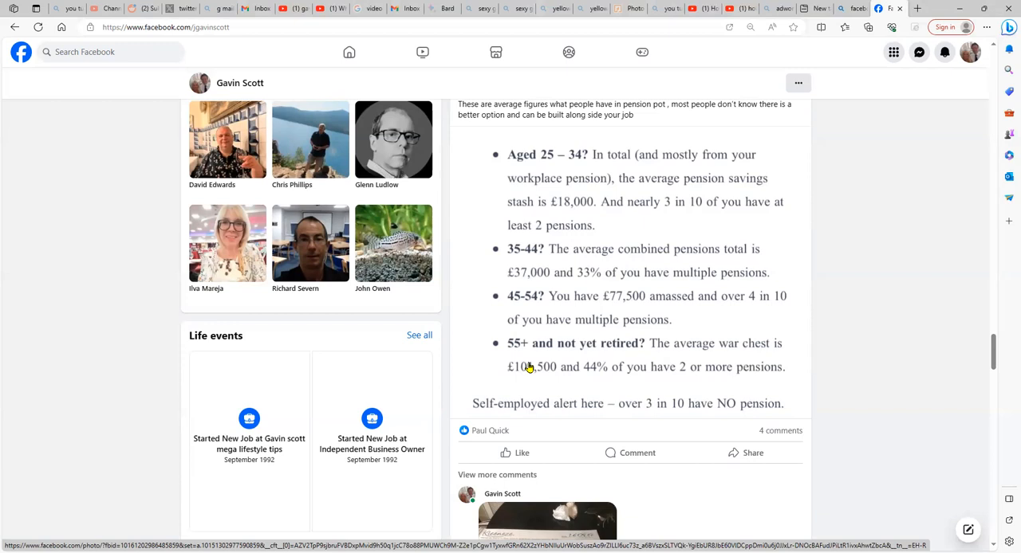
mouse_move(539, 379)
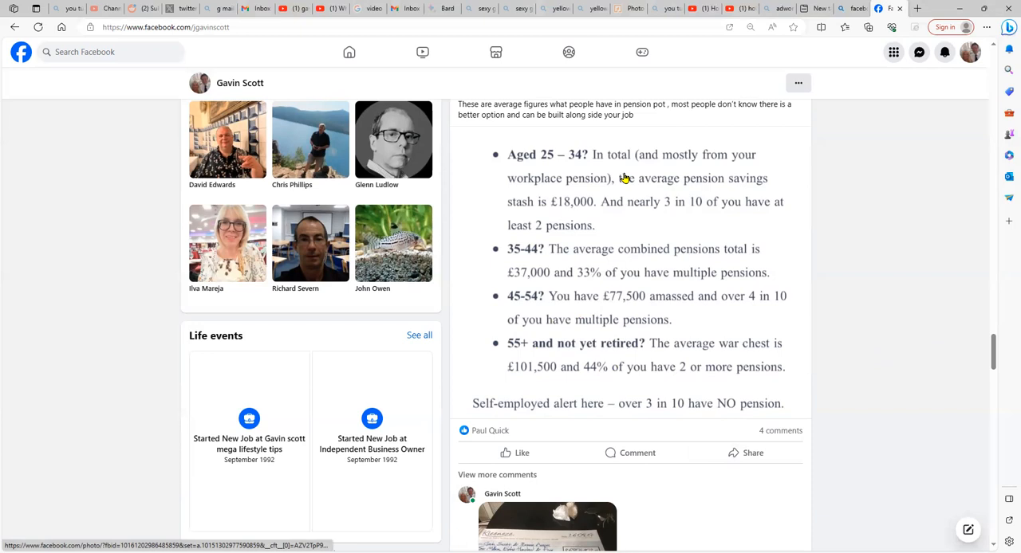
Step: Scroll the pension figures post down to reveal its comments with the cheque photo reply
scroll("down", 3)
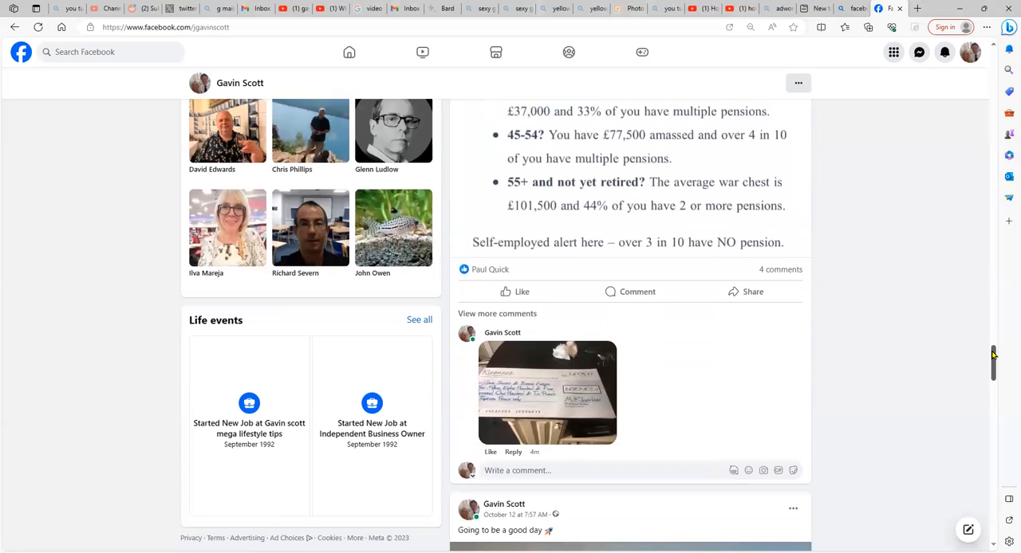
Step: View the VIP Customers order list screenshot from the comments in the full-size photo viewer
left_click(548, 392)
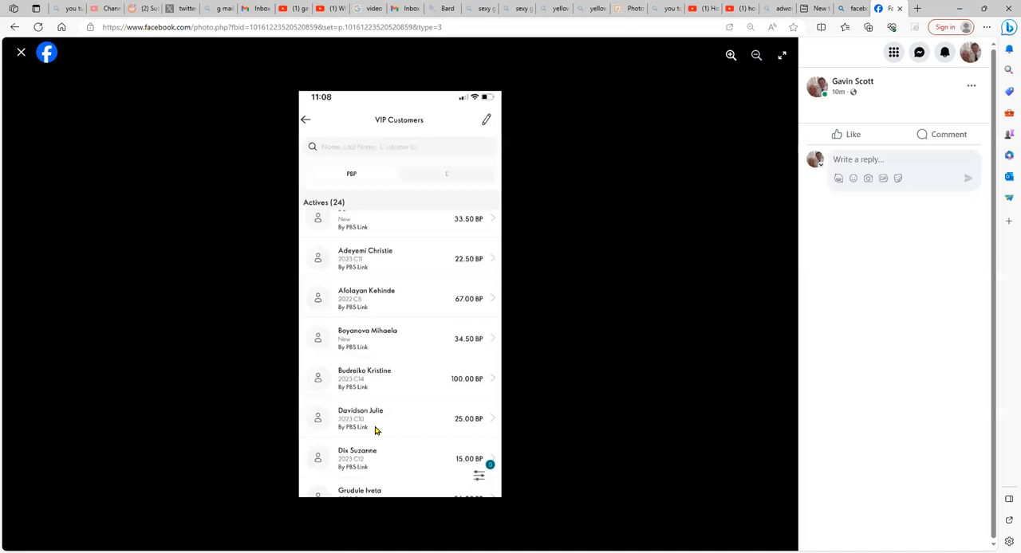
mouse_move(584, 233)
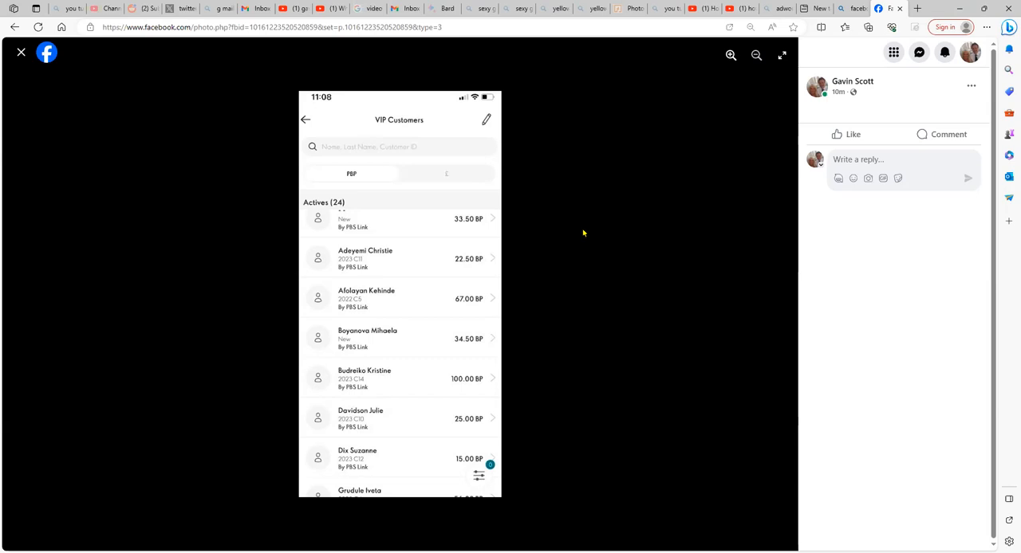
mouse_move(485, 280)
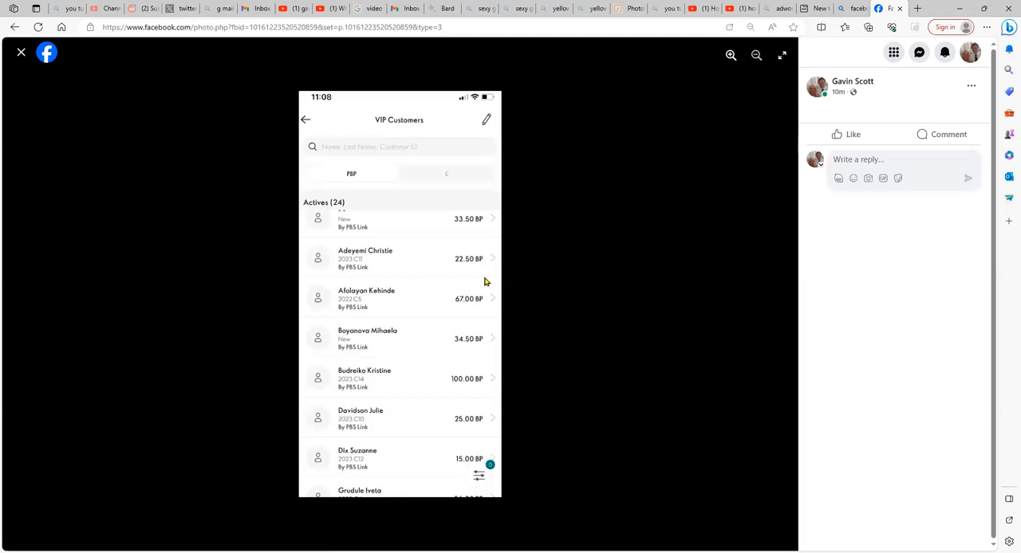
mouse_move(427, 150)
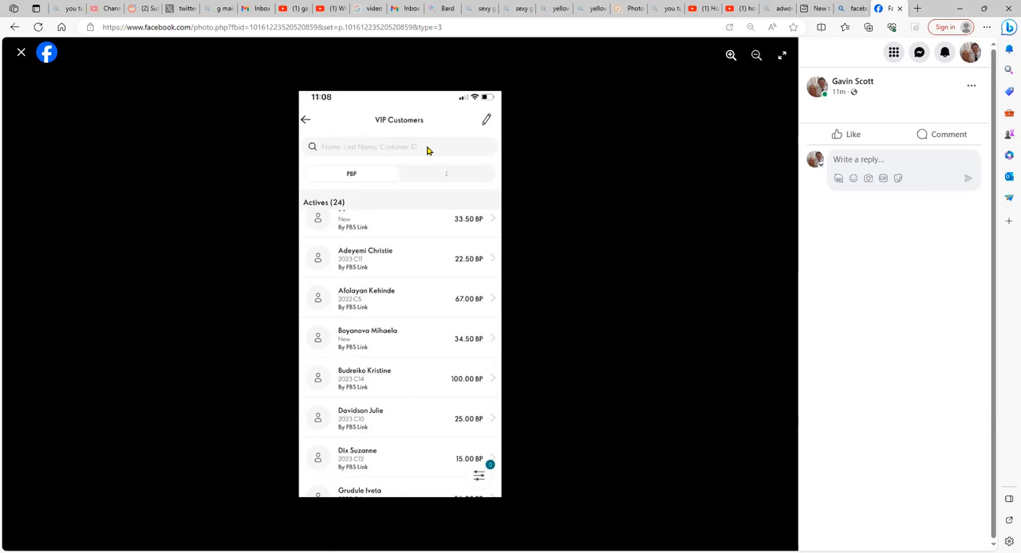
mouse_move(462, 347)
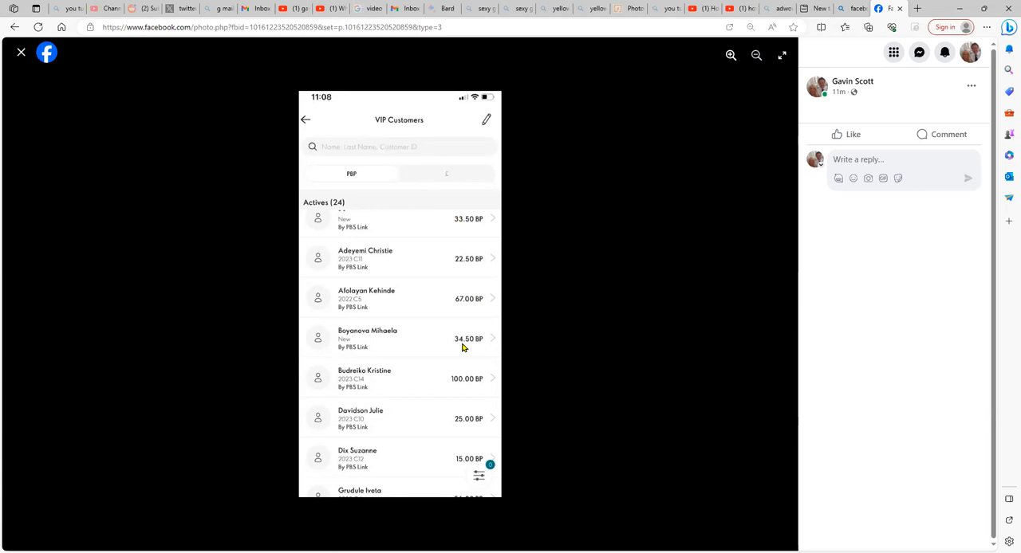
mouse_move(402, 172)
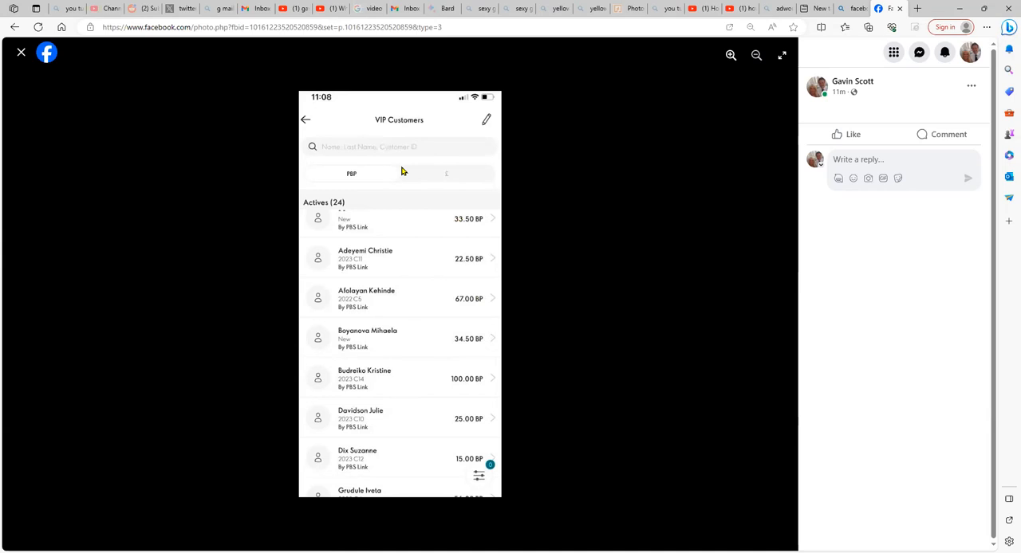
mouse_move(456, 224)
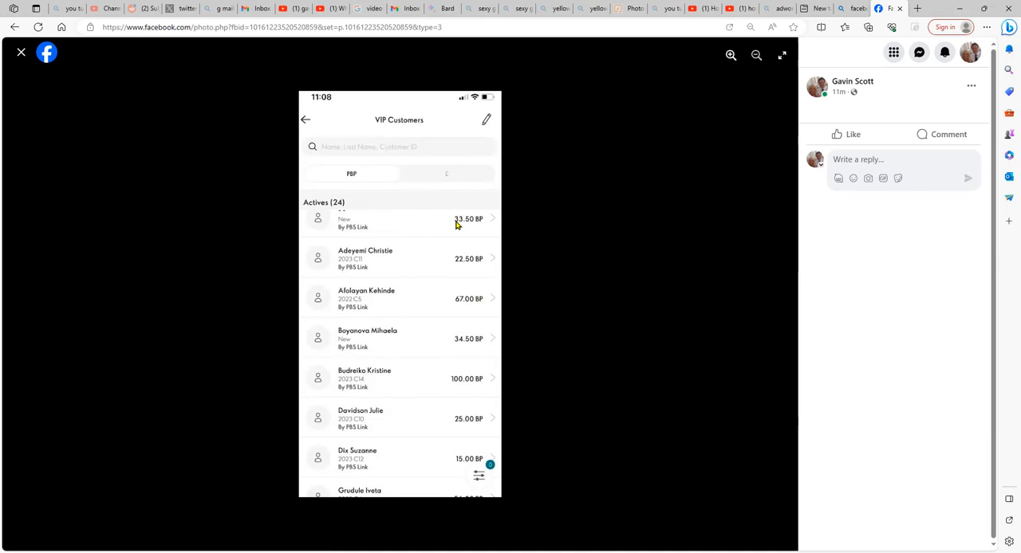
mouse_move(389, 237)
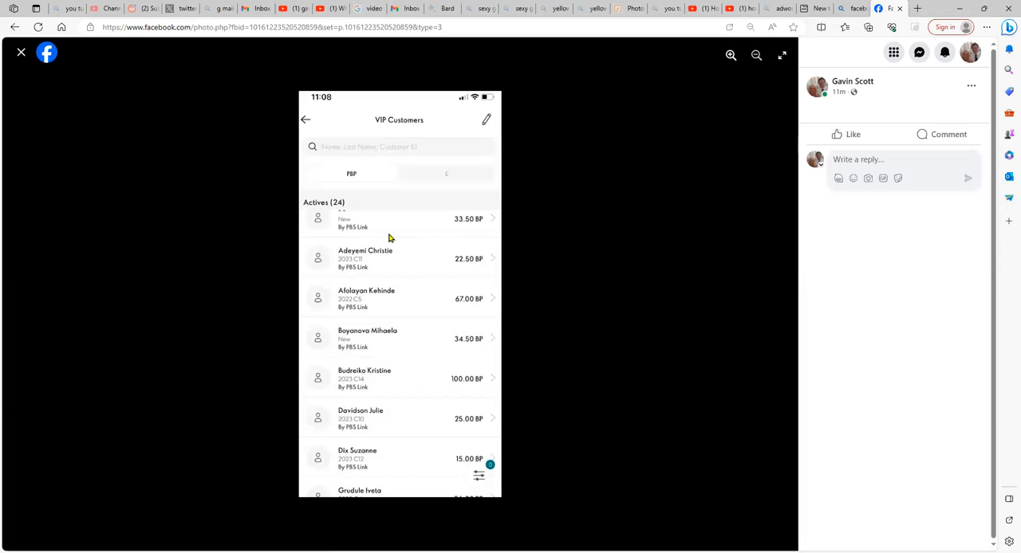
mouse_move(393, 249)
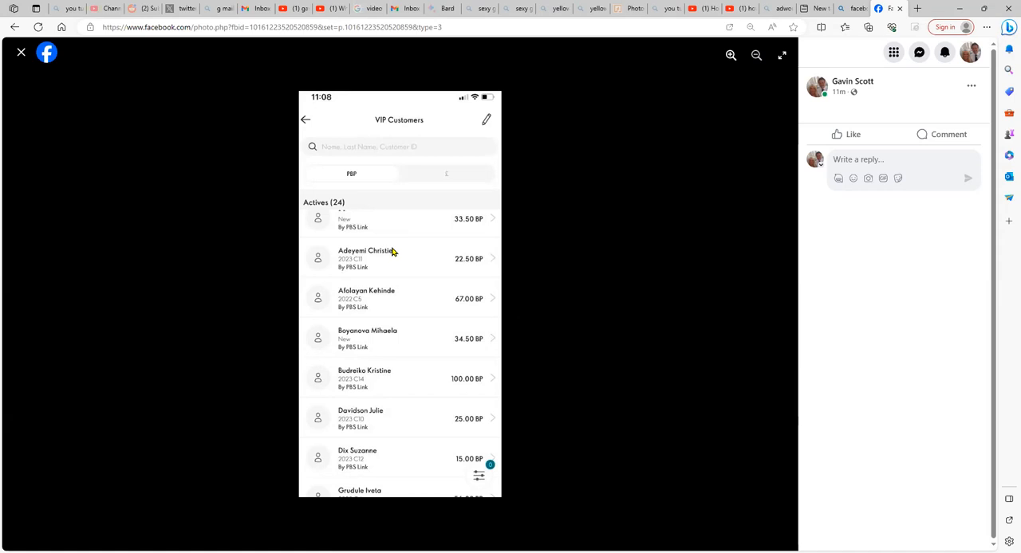
mouse_move(426, 268)
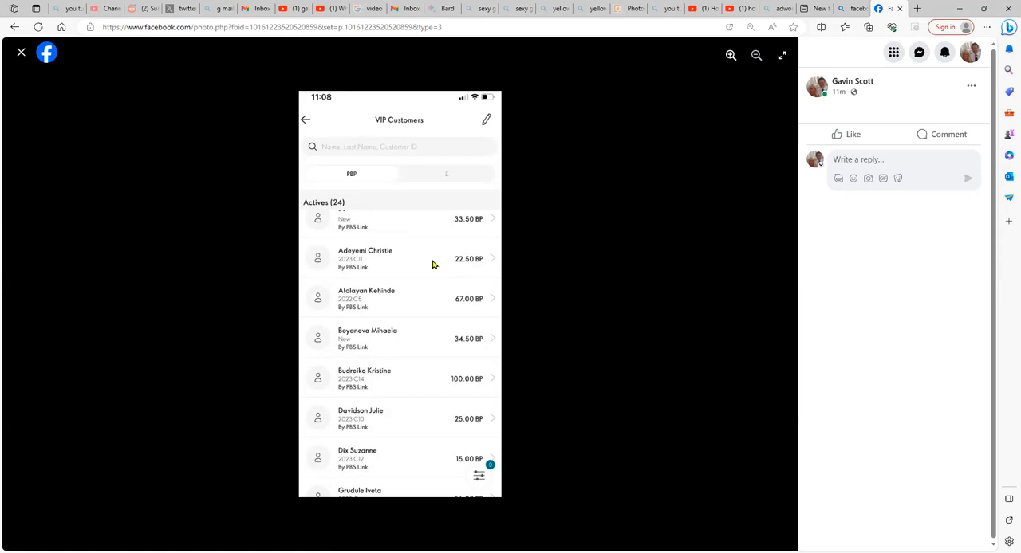
mouse_move(471, 287)
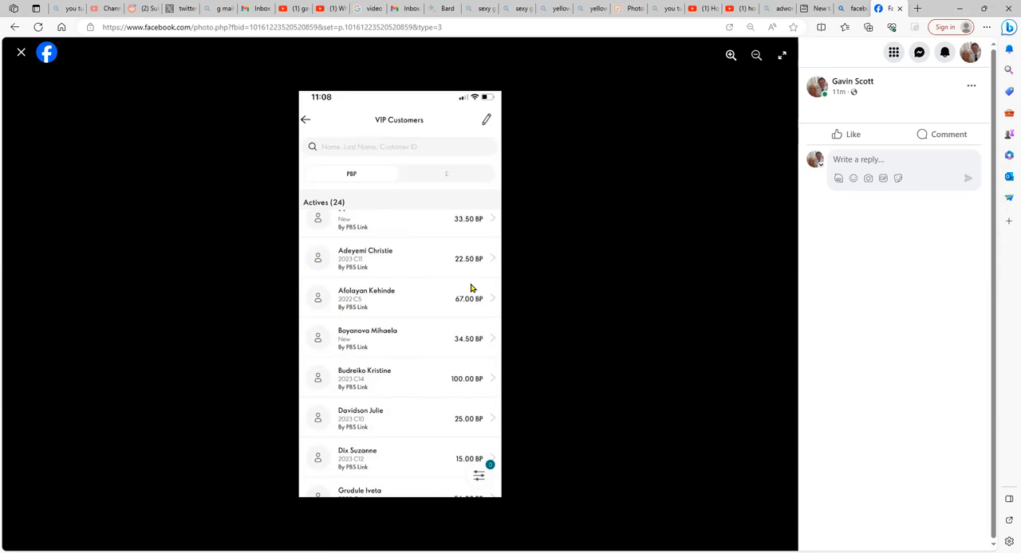
mouse_move(456, 229)
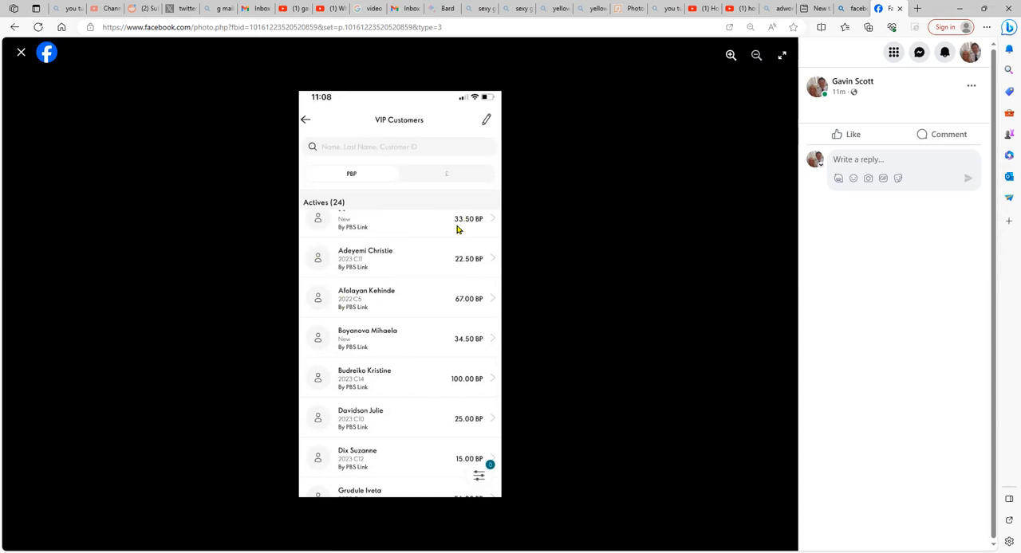
mouse_move(462, 230)
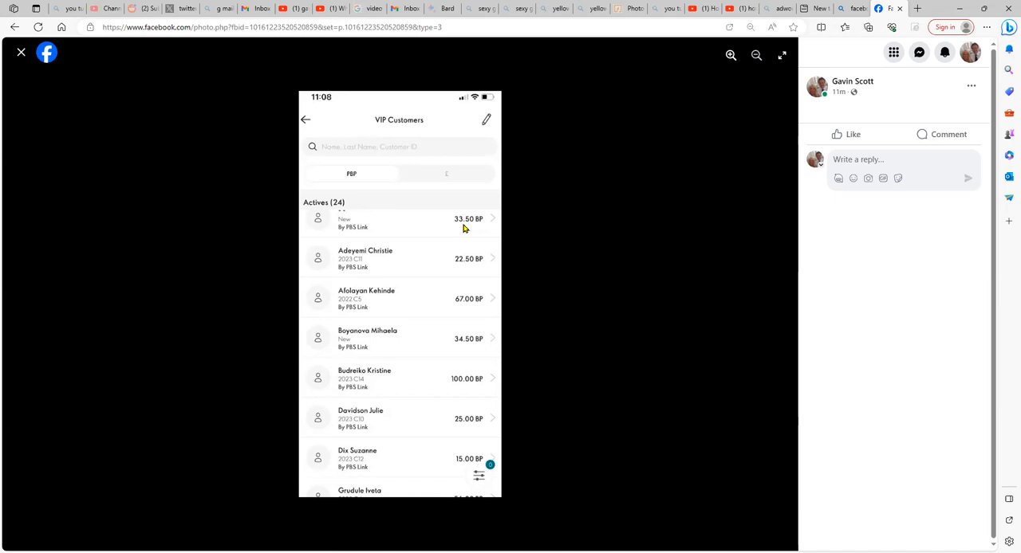
mouse_move(460, 268)
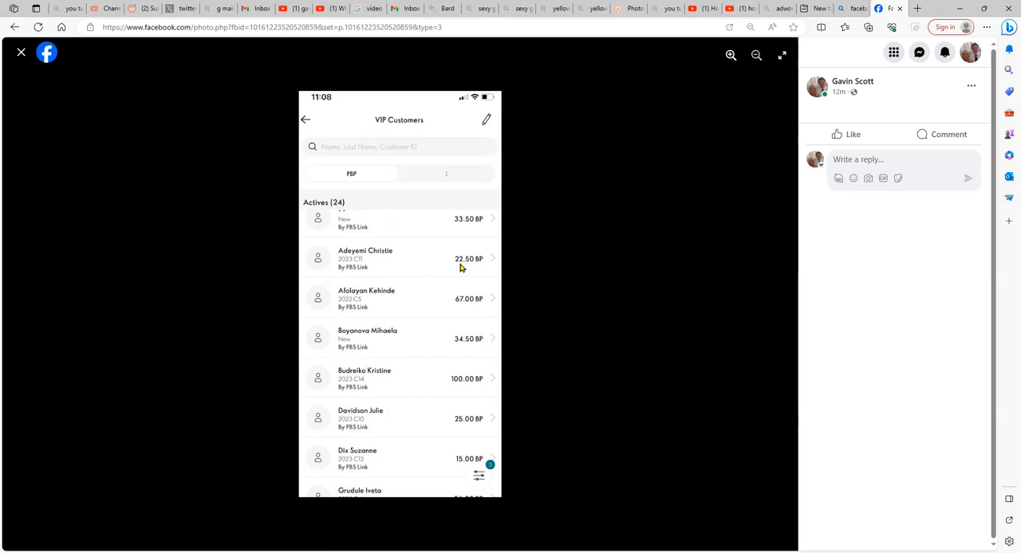
mouse_move(386, 266)
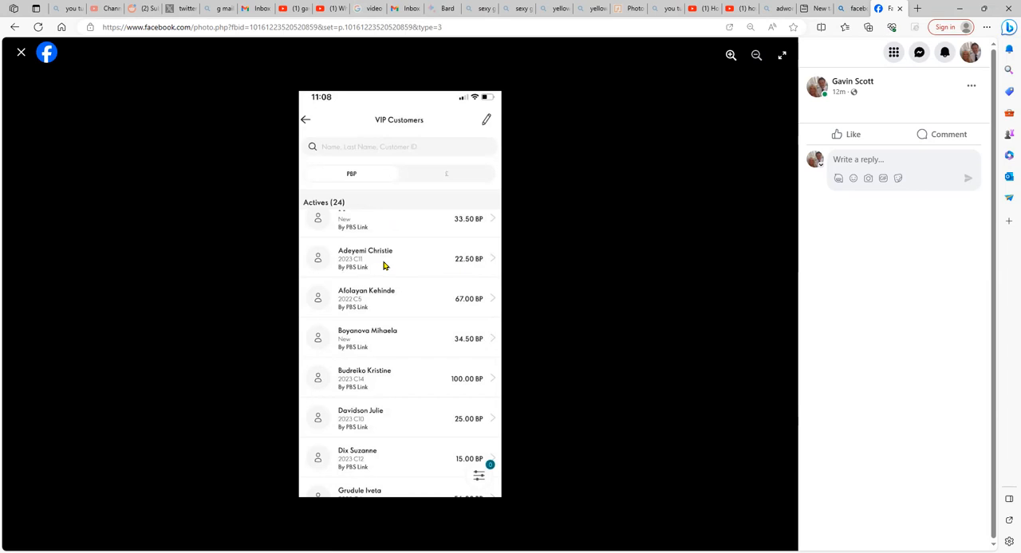
mouse_move(402, 307)
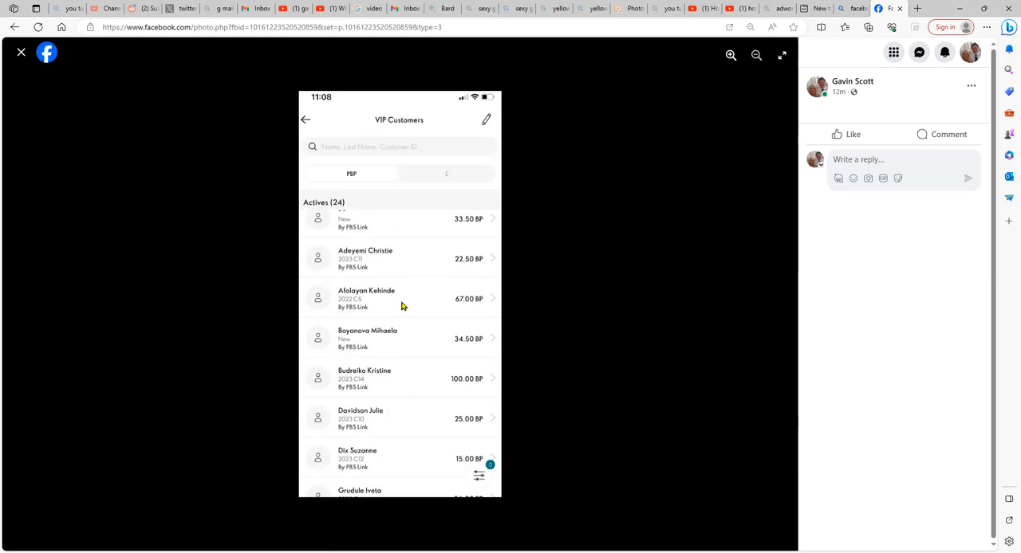
mouse_move(467, 309)
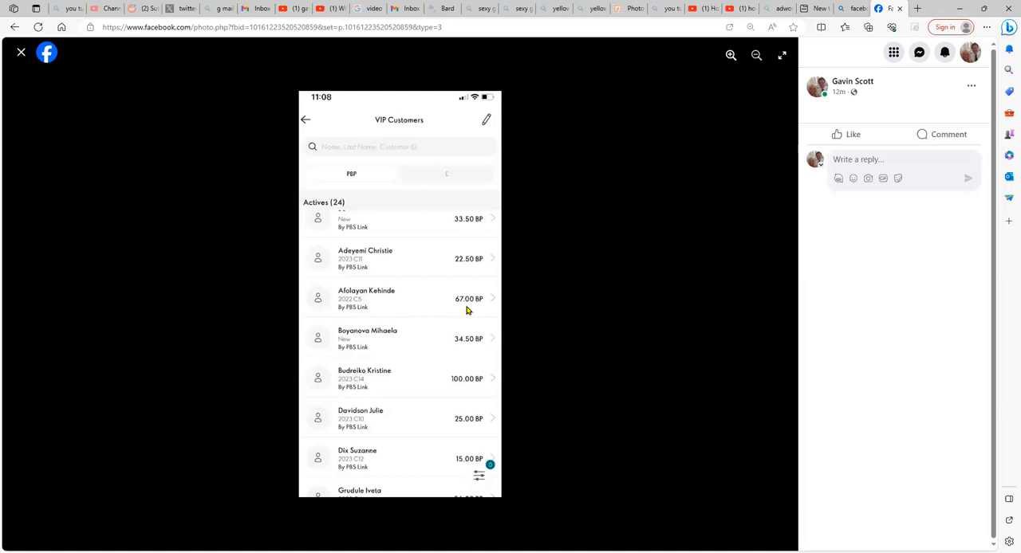
mouse_move(459, 345)
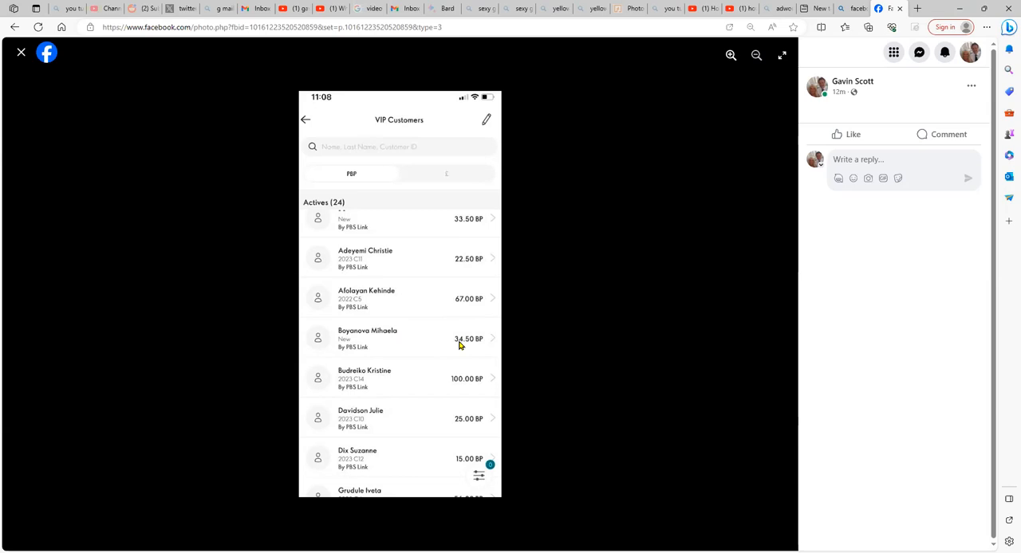
mouse_move(461, 393)
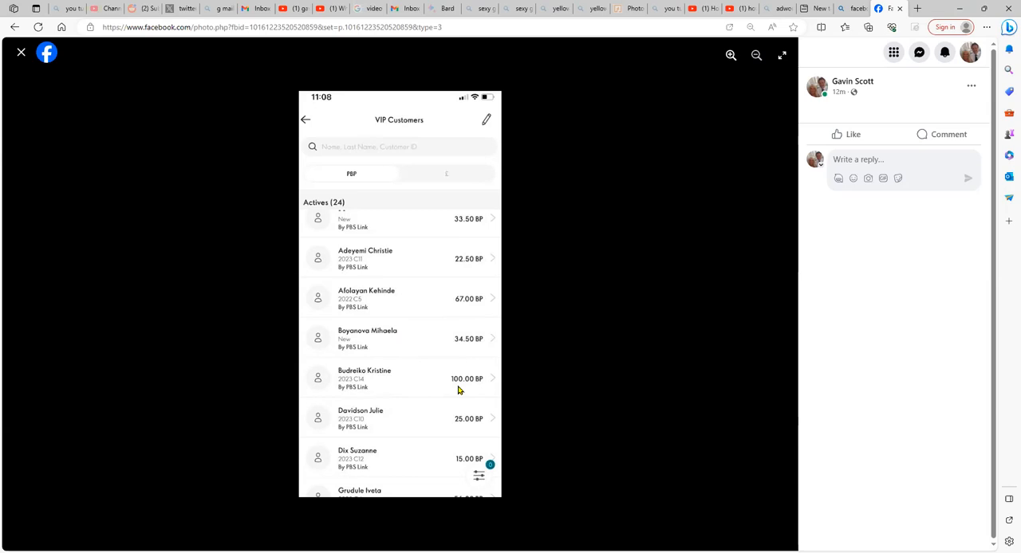
mouse_move(469, 428)
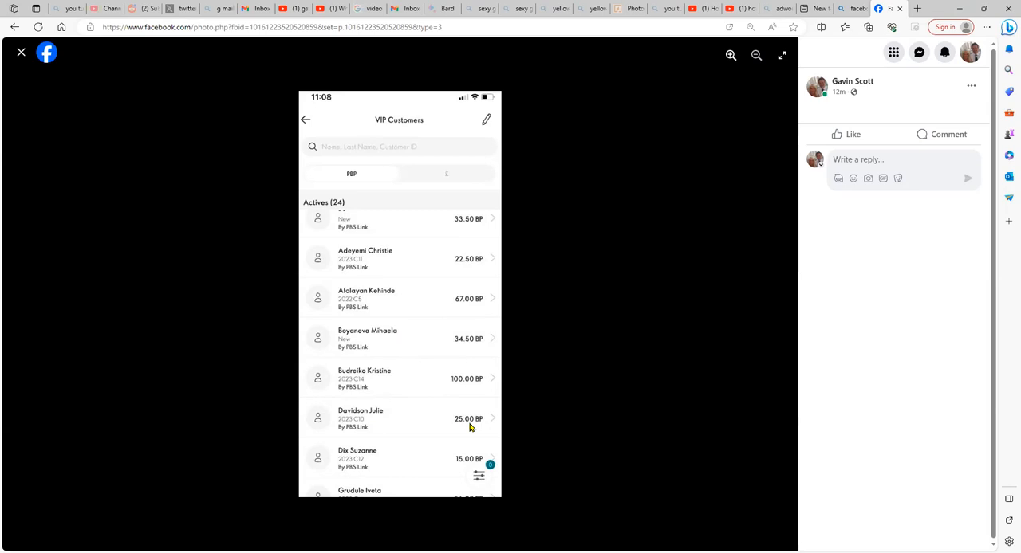
mouse_move(377, 469)
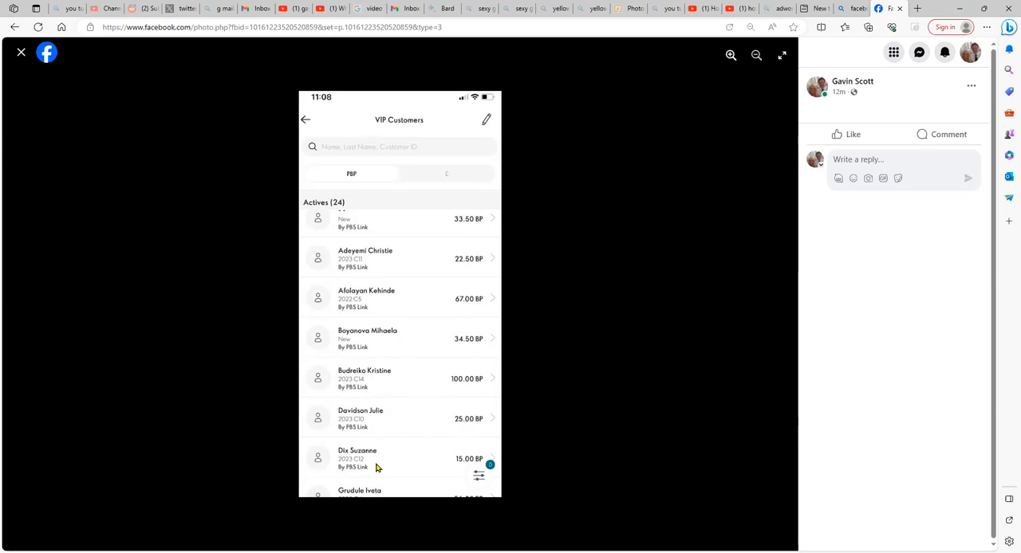
mouse_move(430, 207)
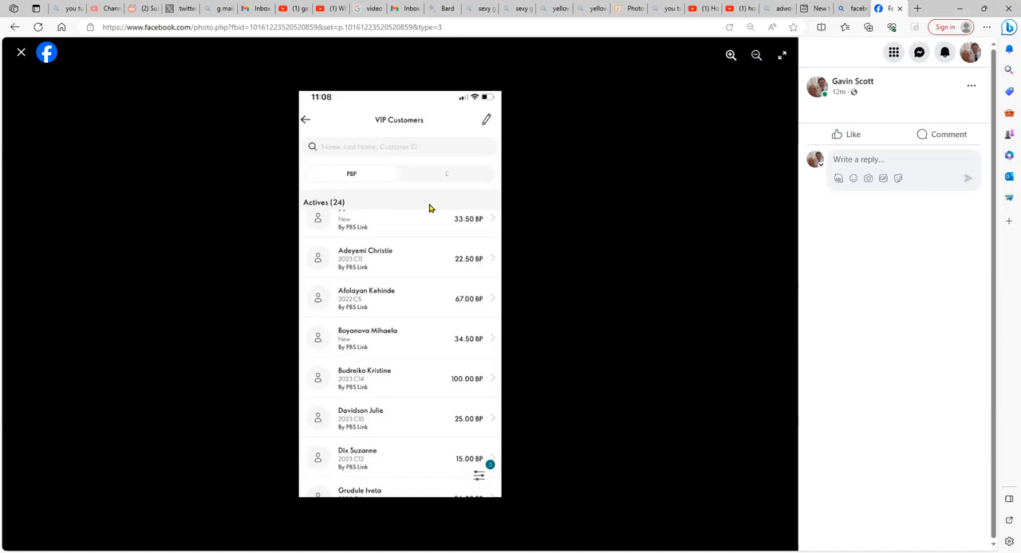
mouse_move(425, 292)
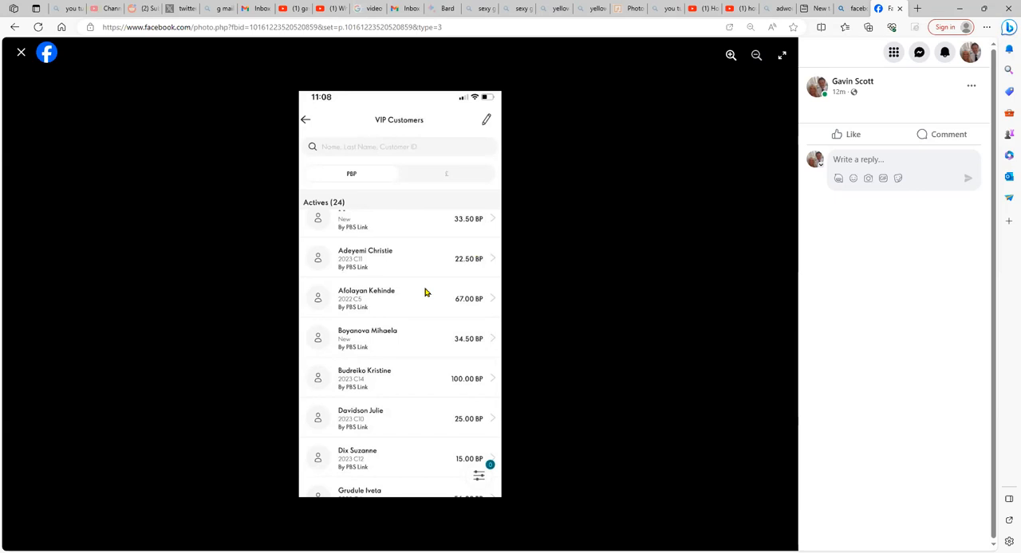
mouse_move(611, 302)
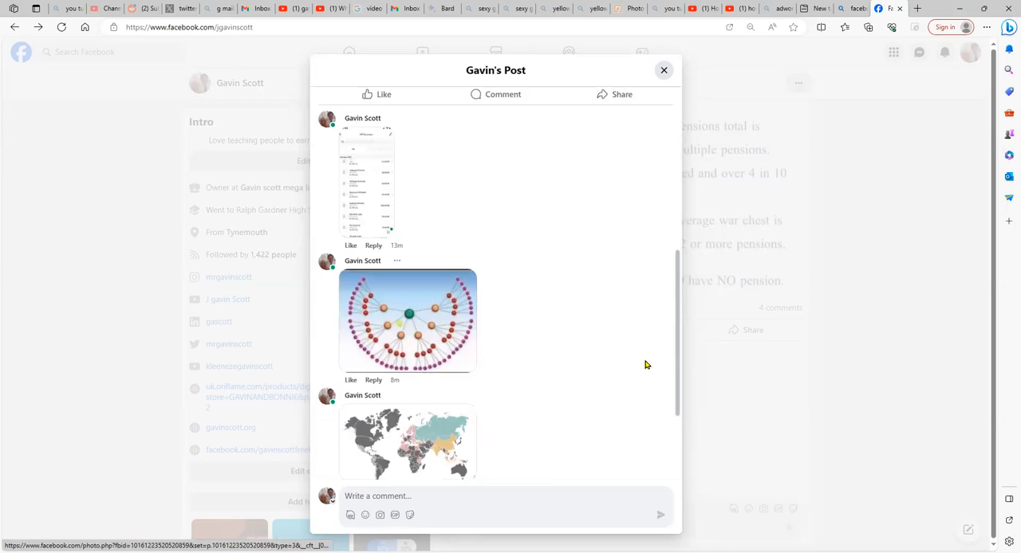
Step: View the team-tree diagram comment image at full size, then close the viewer
left_click(408, 323)
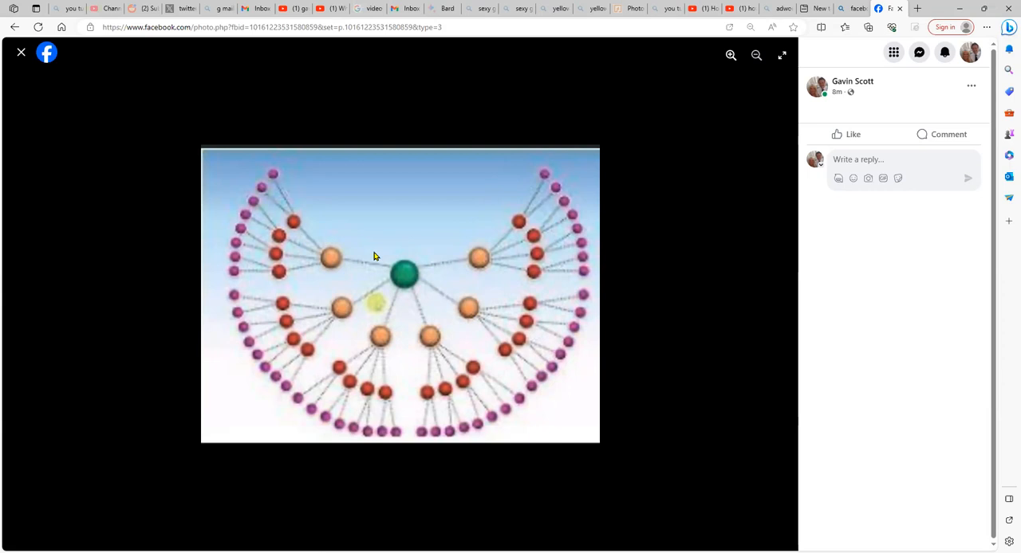
mouse_move(388, 282)
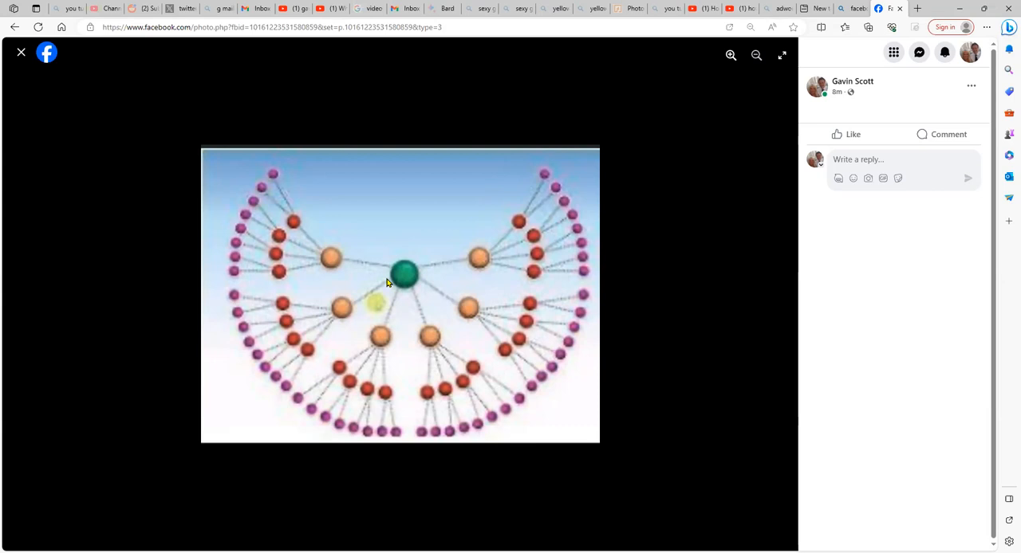
mouse_move(478, 317)
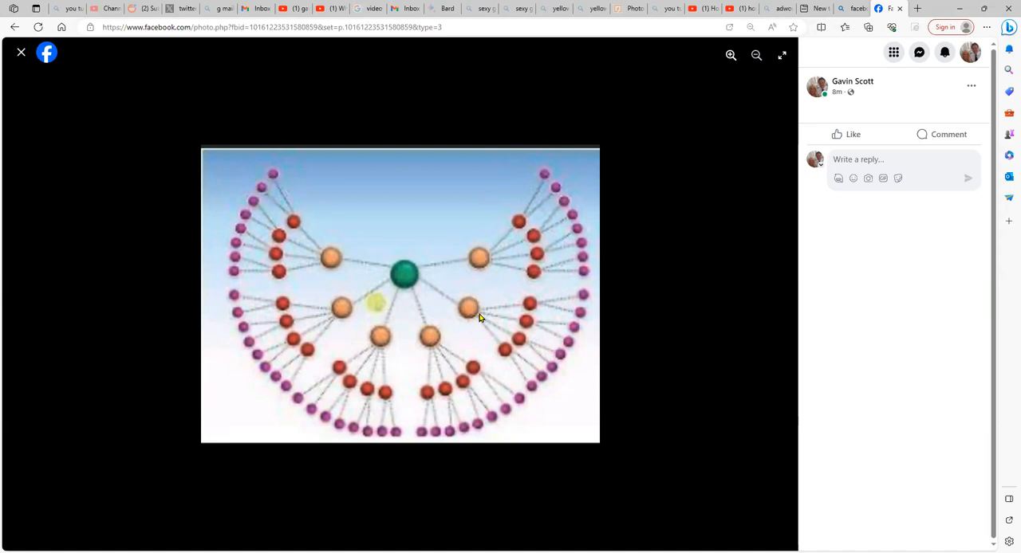
mouse_move(481, 268)
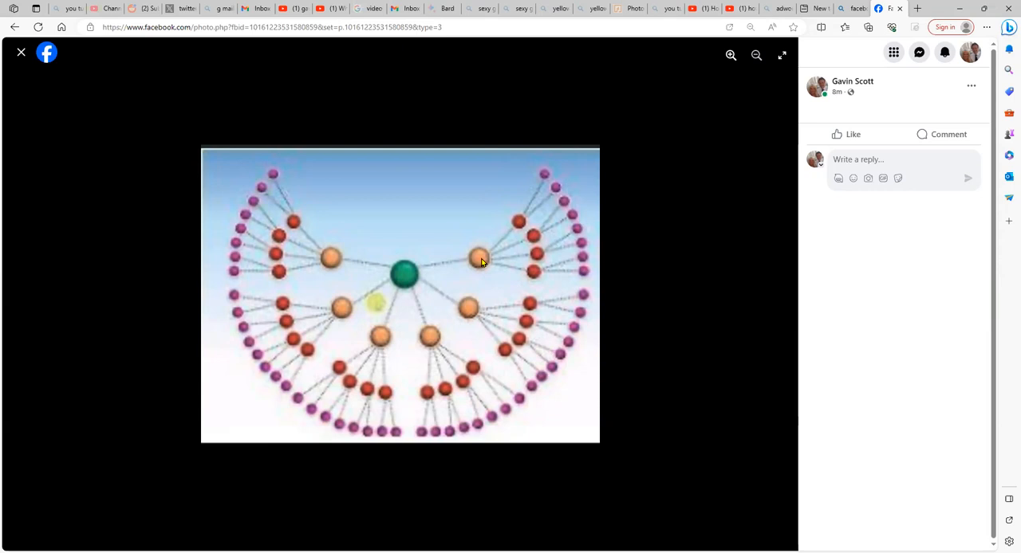
mouse_move(463, 272)
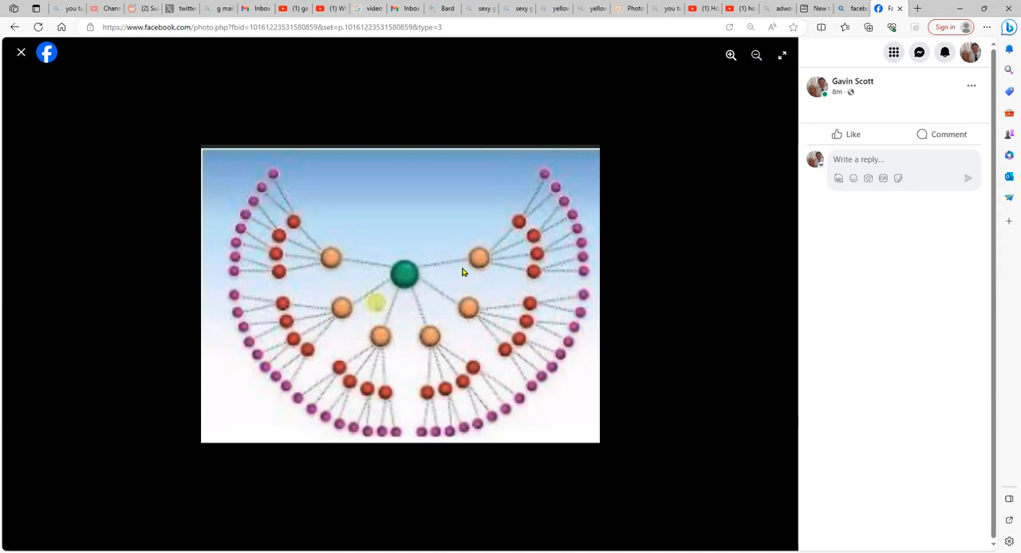
mouse_move(478, 261)
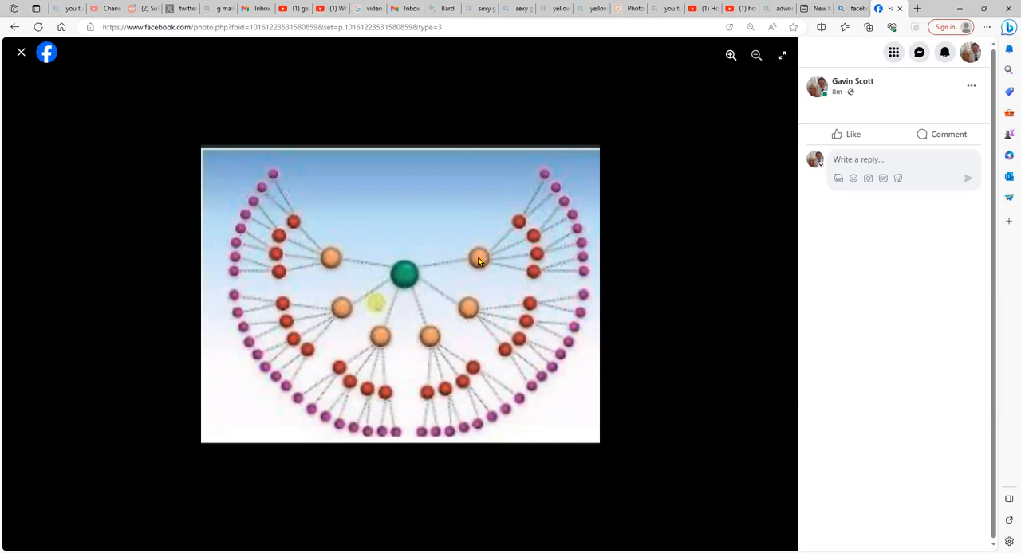
mouse_move(482, 265)
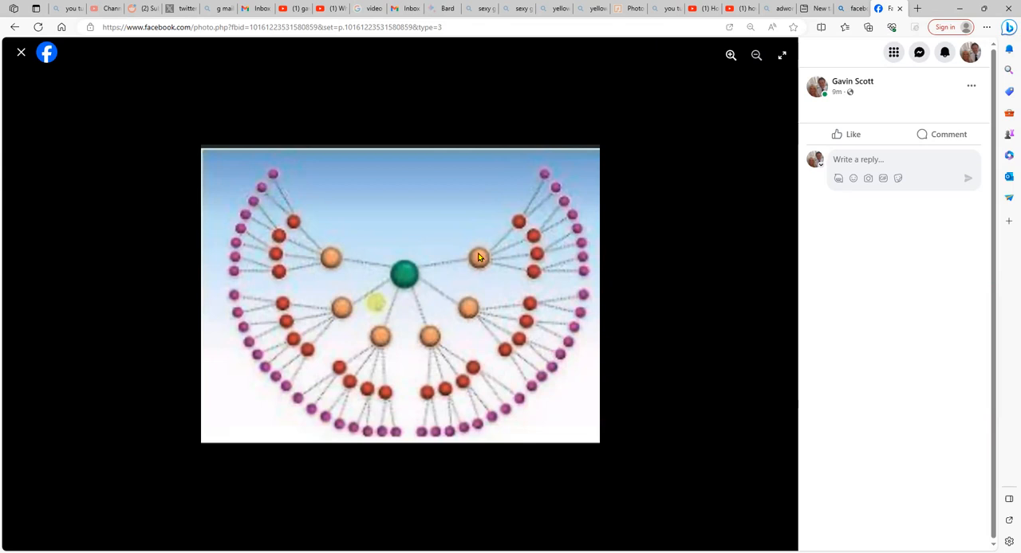
mouse_move(290, 222)
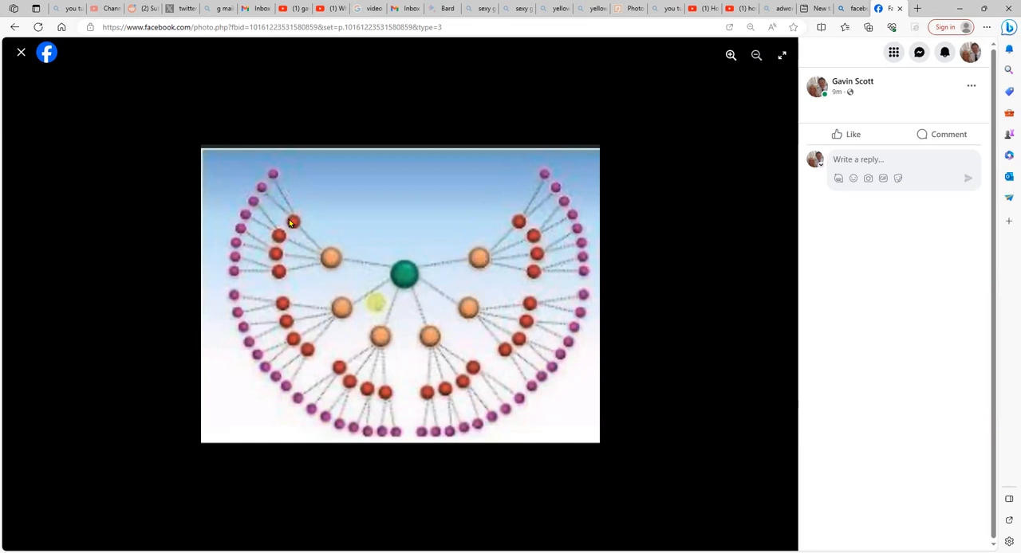
mouse_move(364, 337)
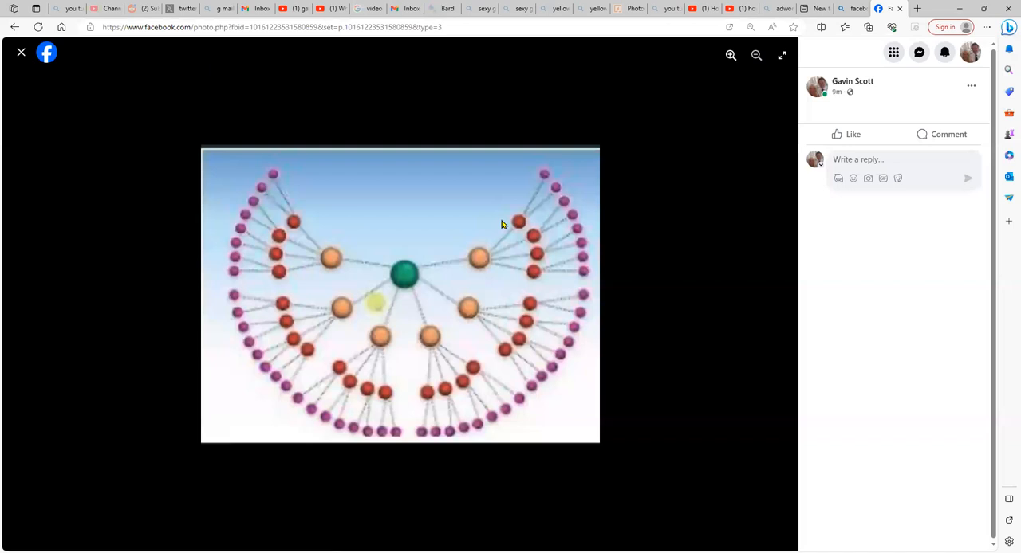
mouse_move(399, 306)
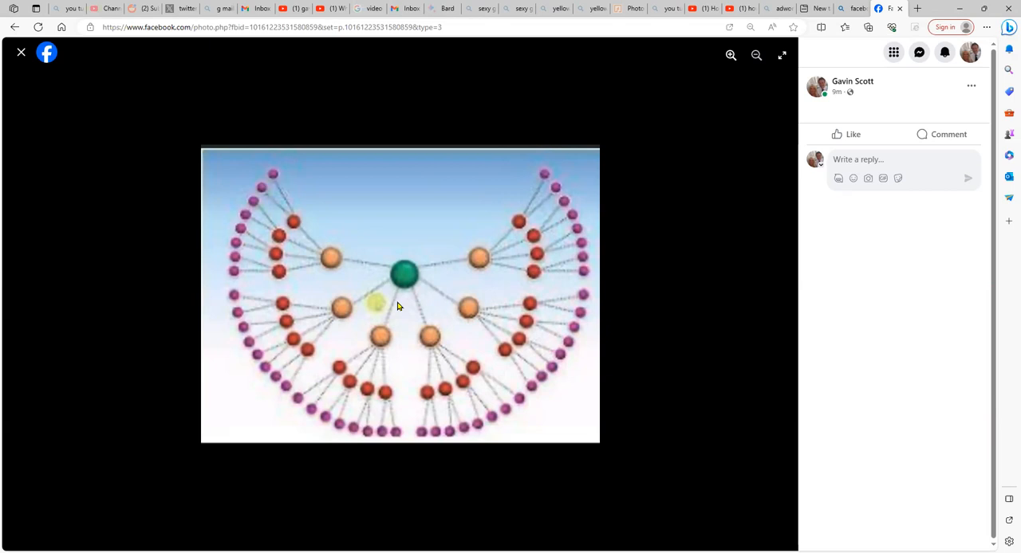
mouse_move(235, 190)
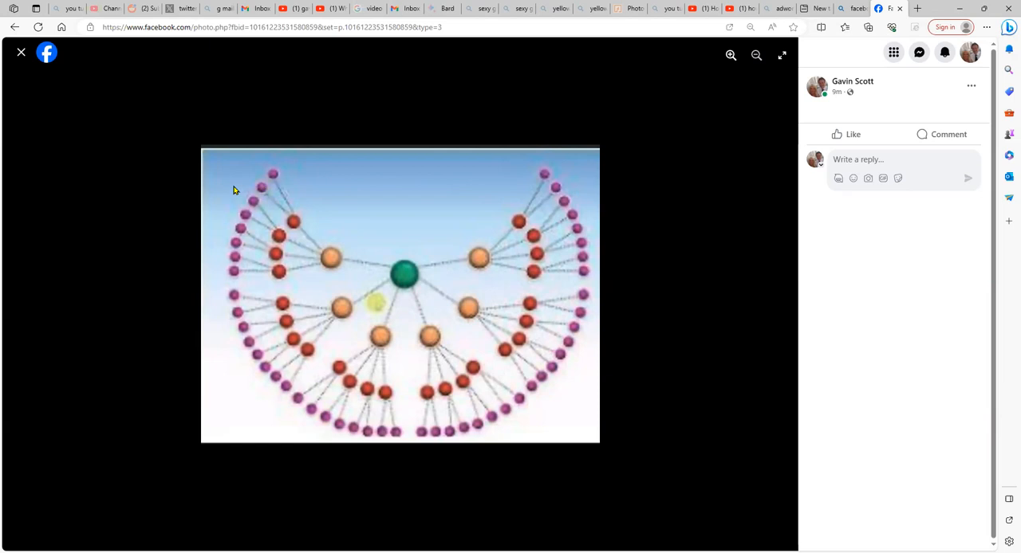
left_click(21, 51)
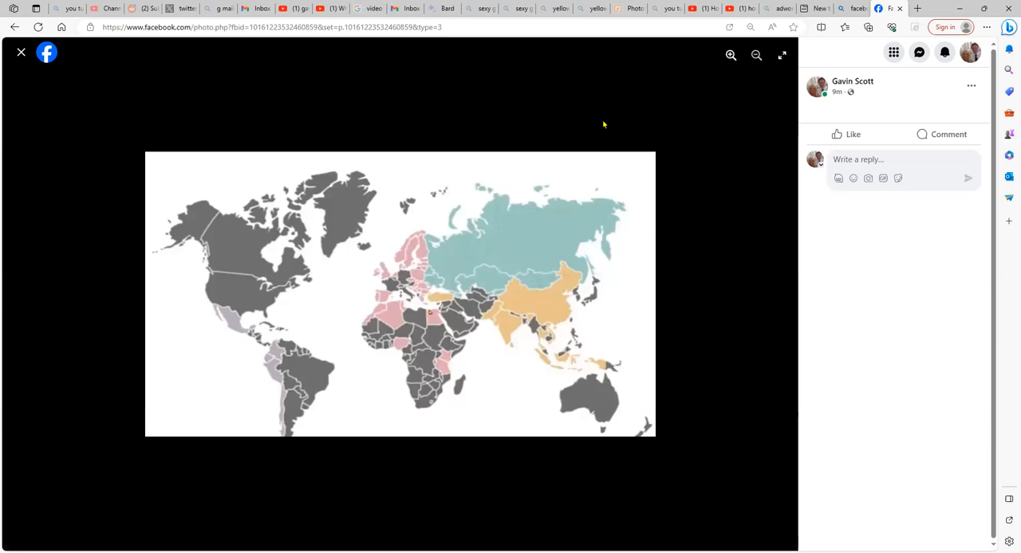
mouse_move(382, 274)
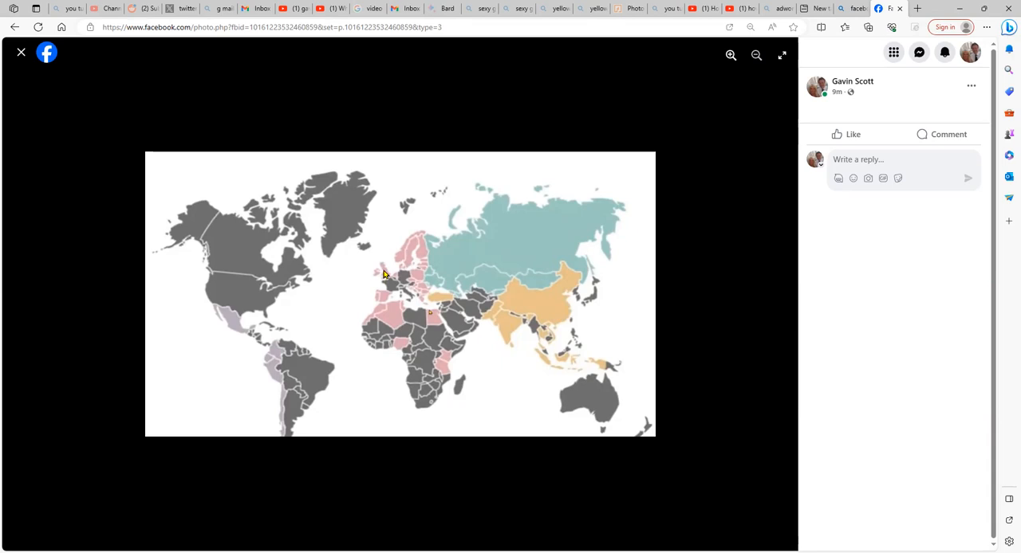
mouse_move(380, 268)
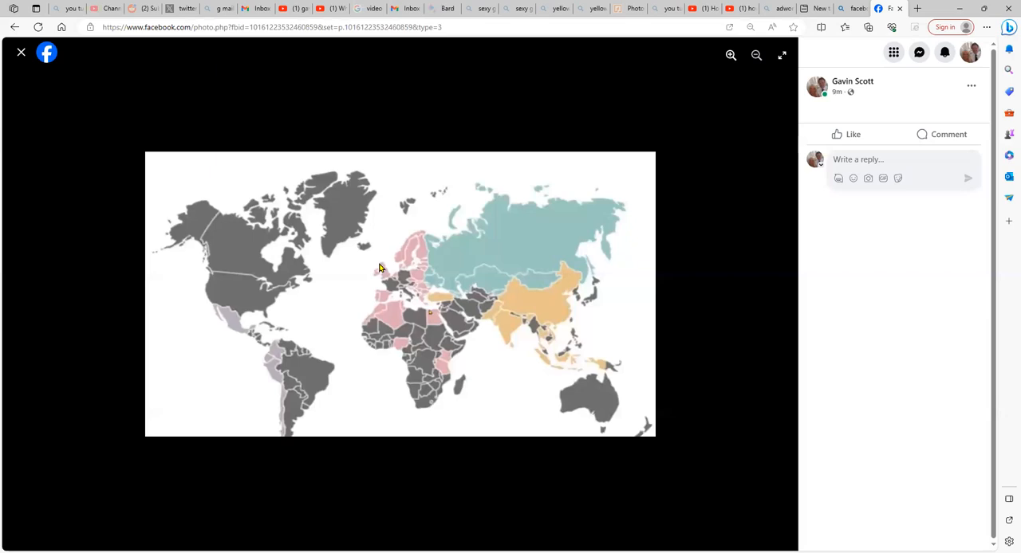
mouse_move(374, 265)
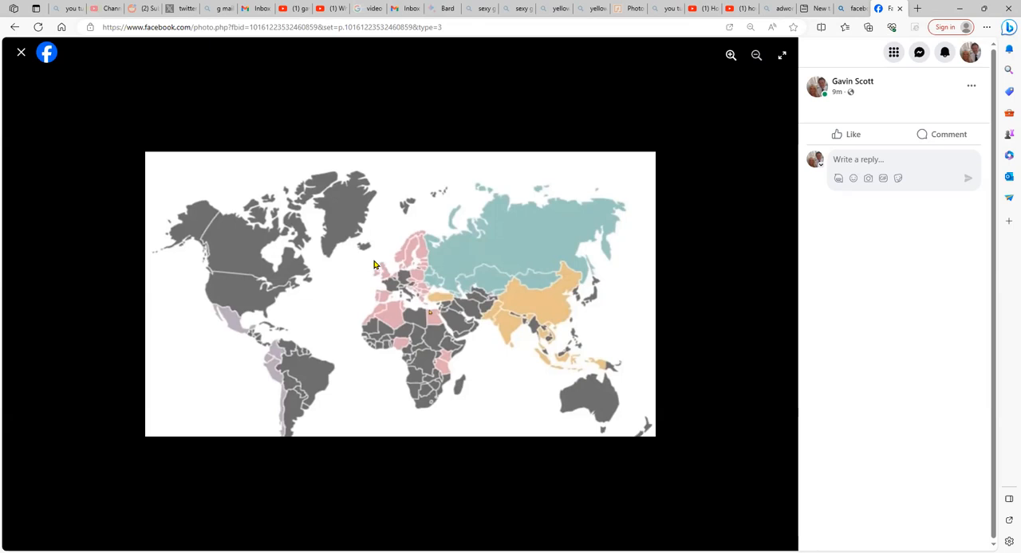
mouse_move(386, 272)
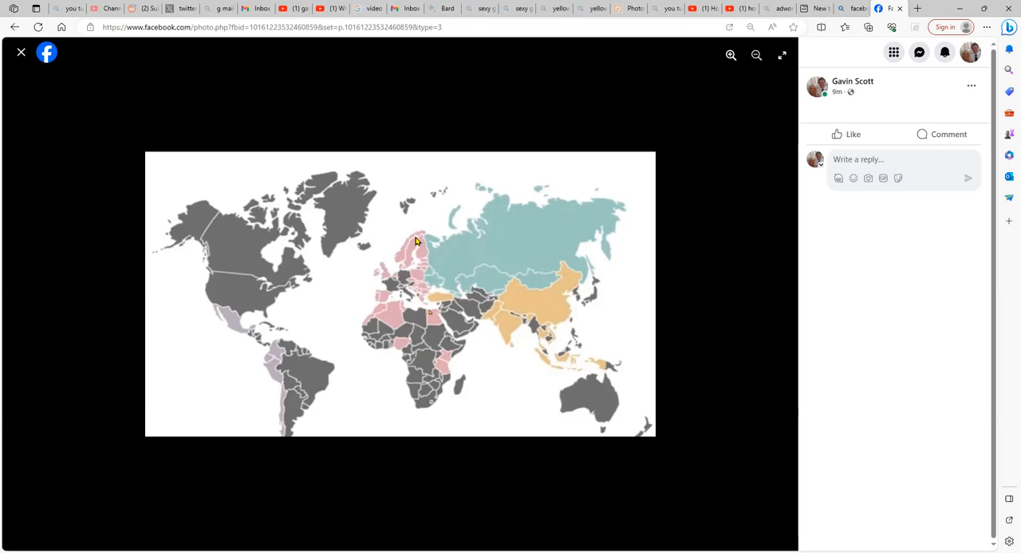
mouse_move(515, 201)
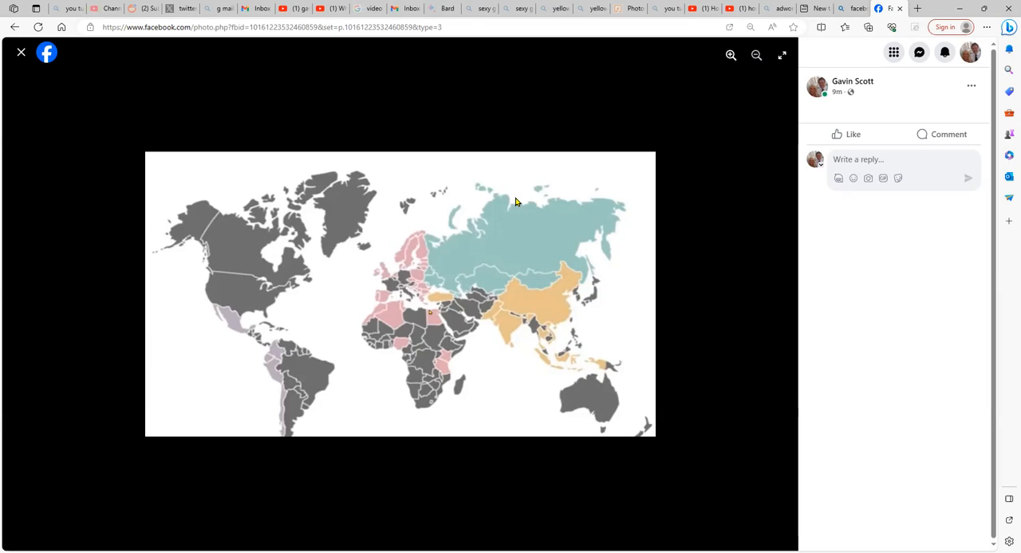
mouse_move(402, 338)
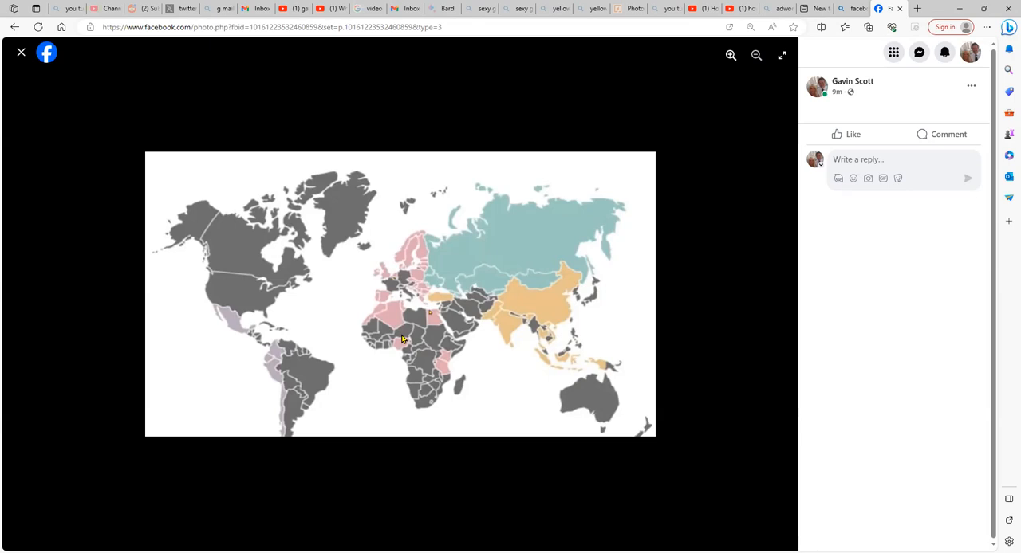
mouse_move(402, 279)
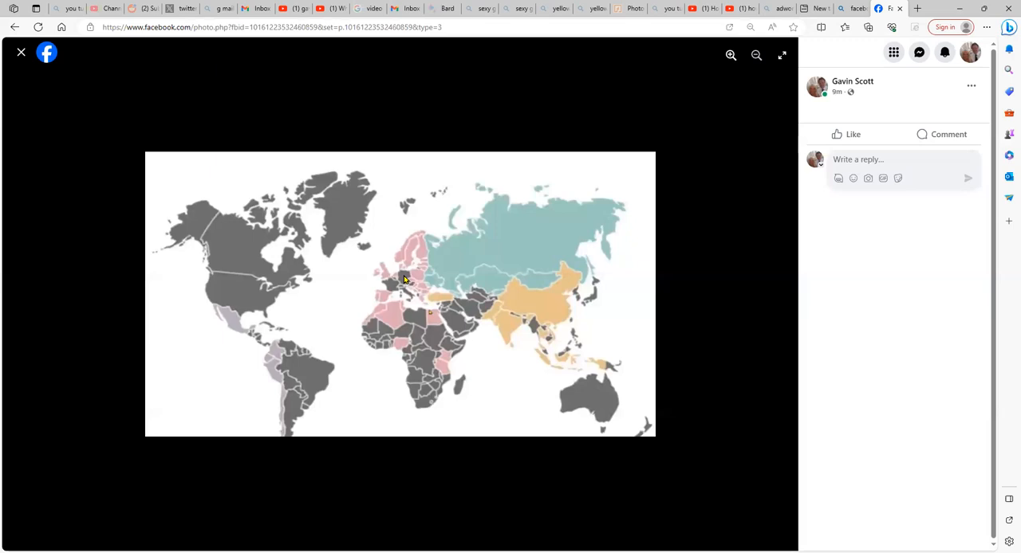
mouse_move(406, 292)
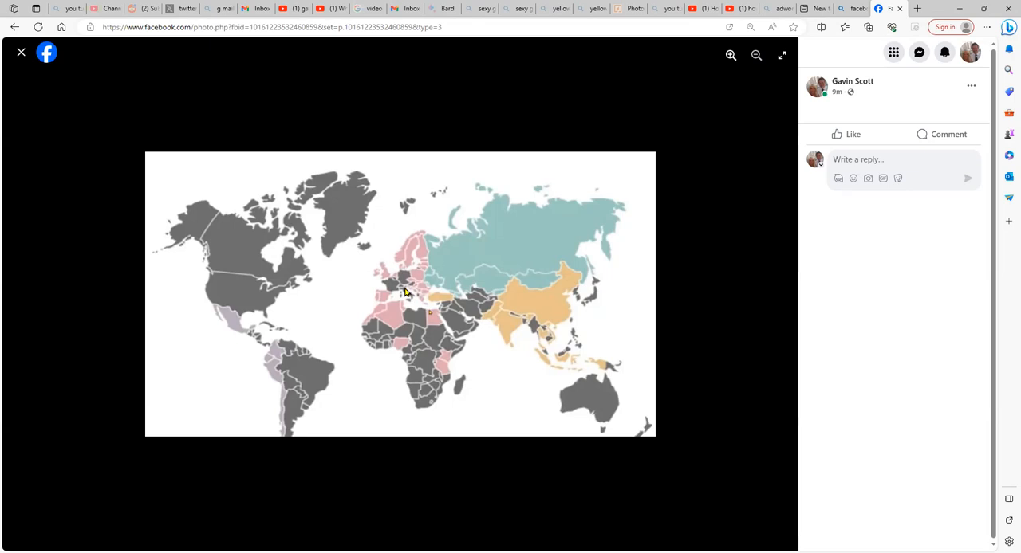
mouse_move(380, 302)
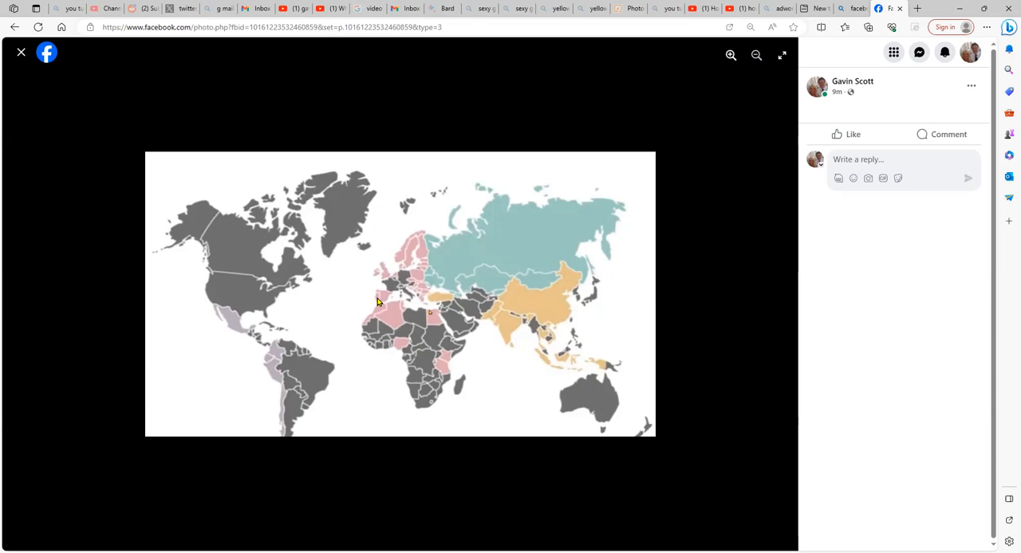
mouse_move(517, 319)
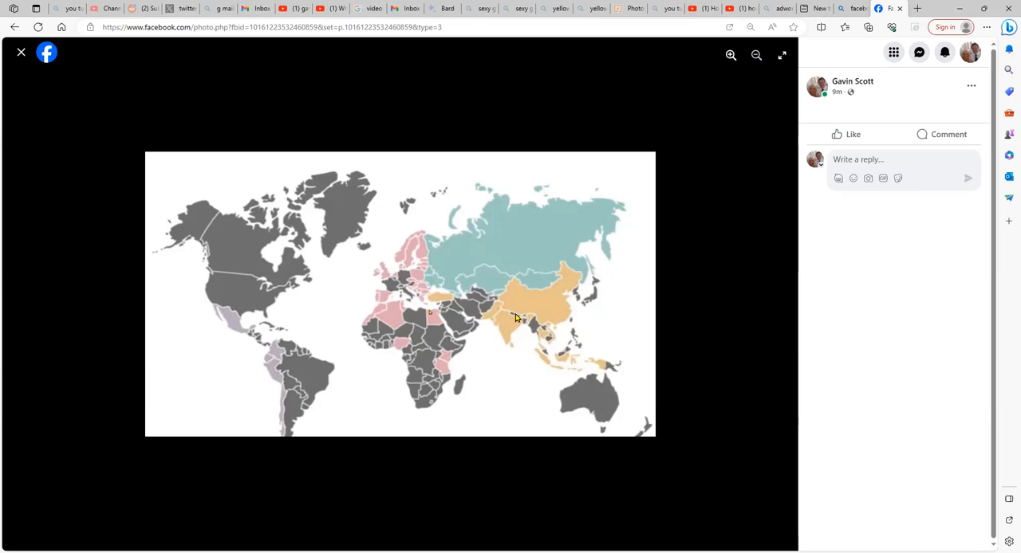
mouse_move(223, 292)
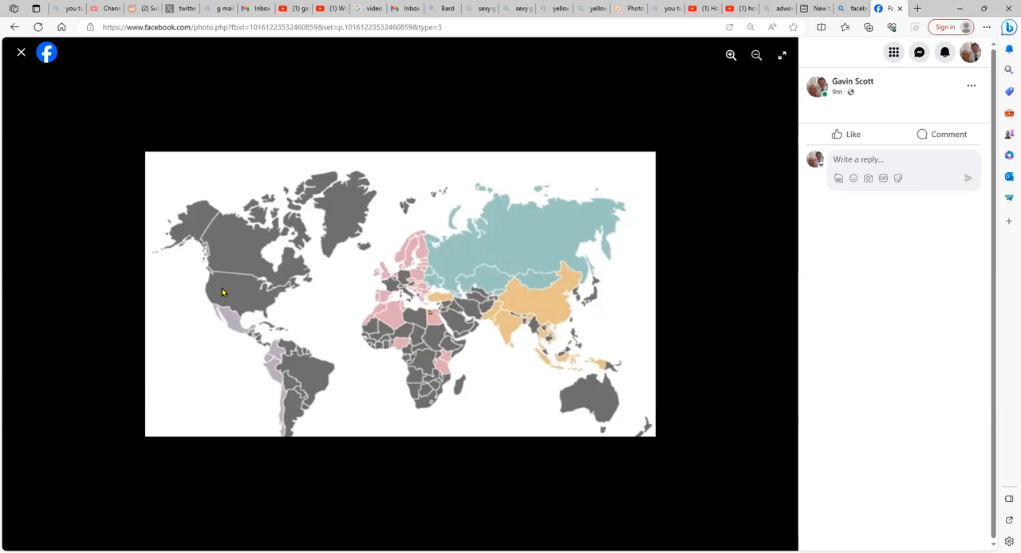
mouse_move(236, 242)
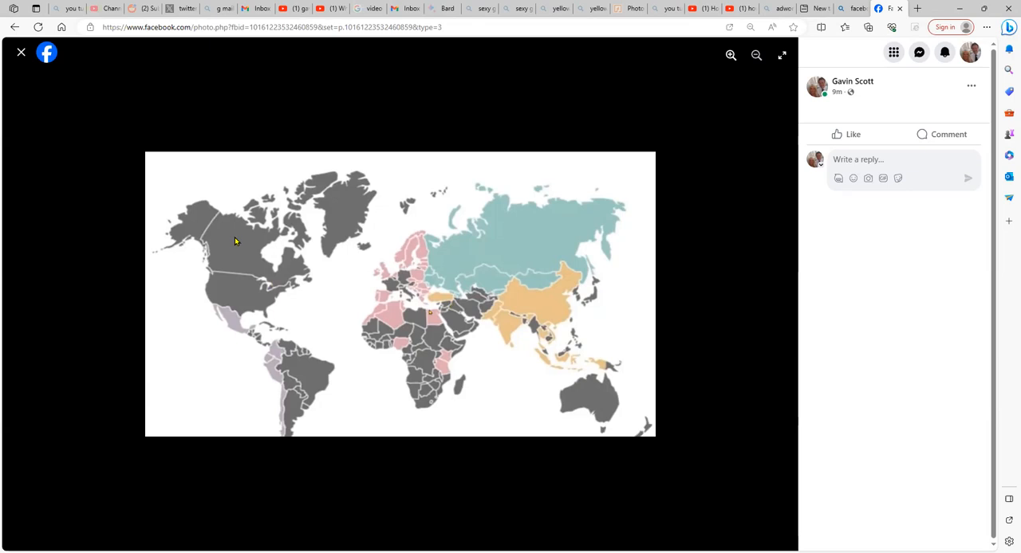
mouse_move(413, 293)
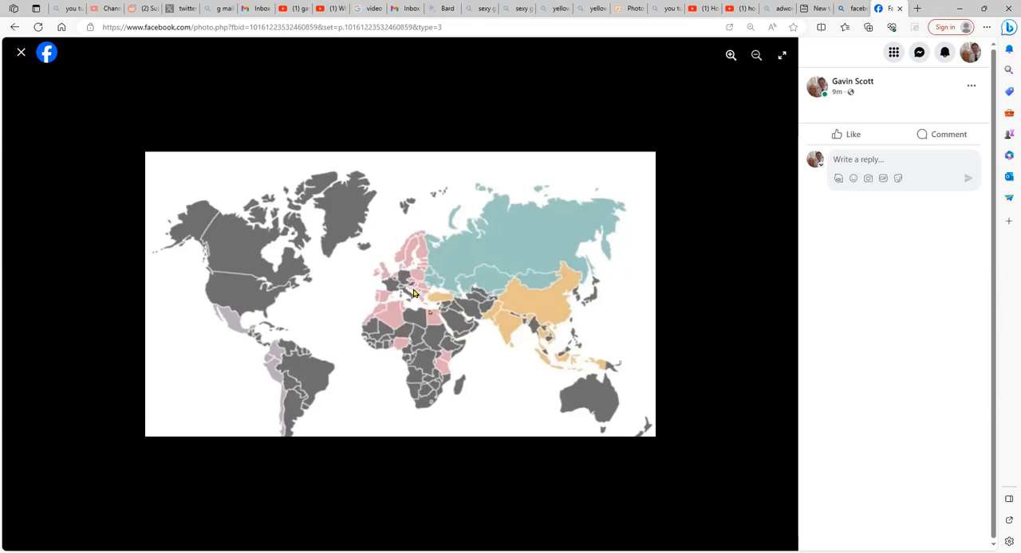
mouse_move(406, 274)
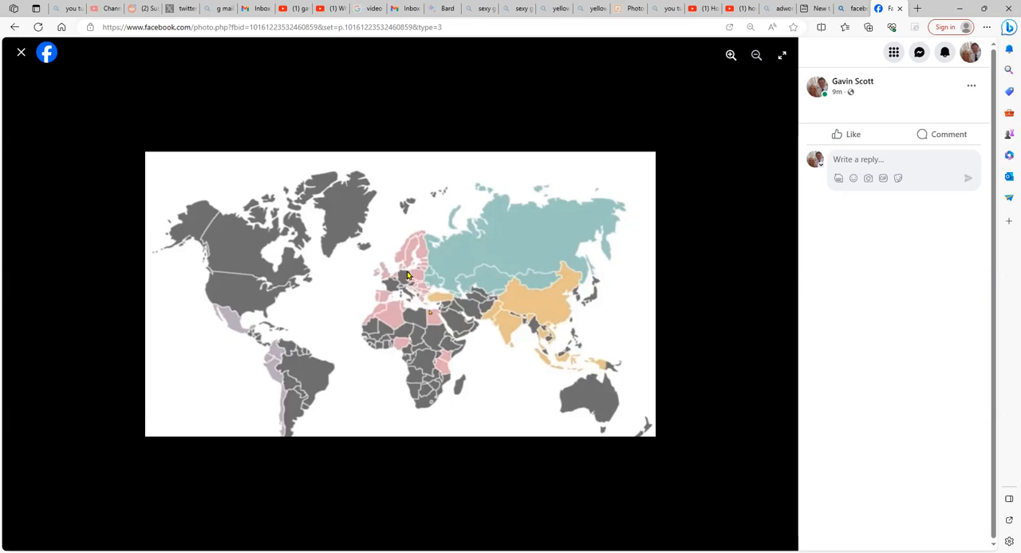
mouse_move(393, 277)
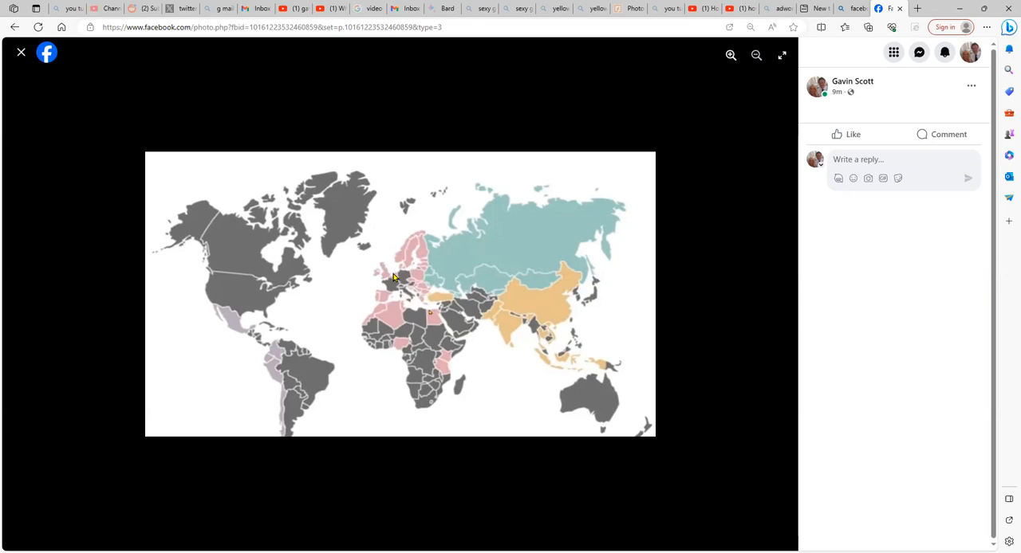
mouse_move(227, 319)
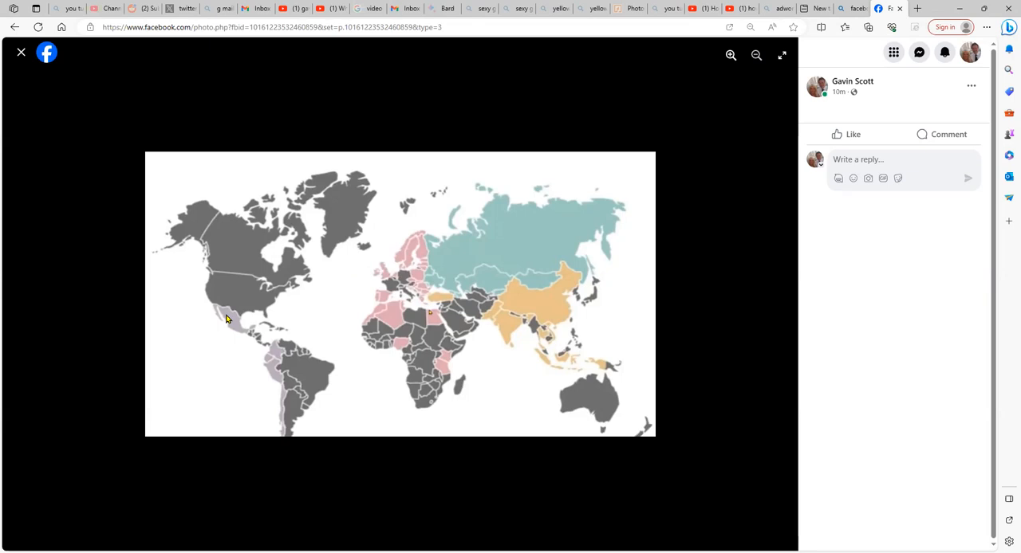
mouse_move(278, 376)
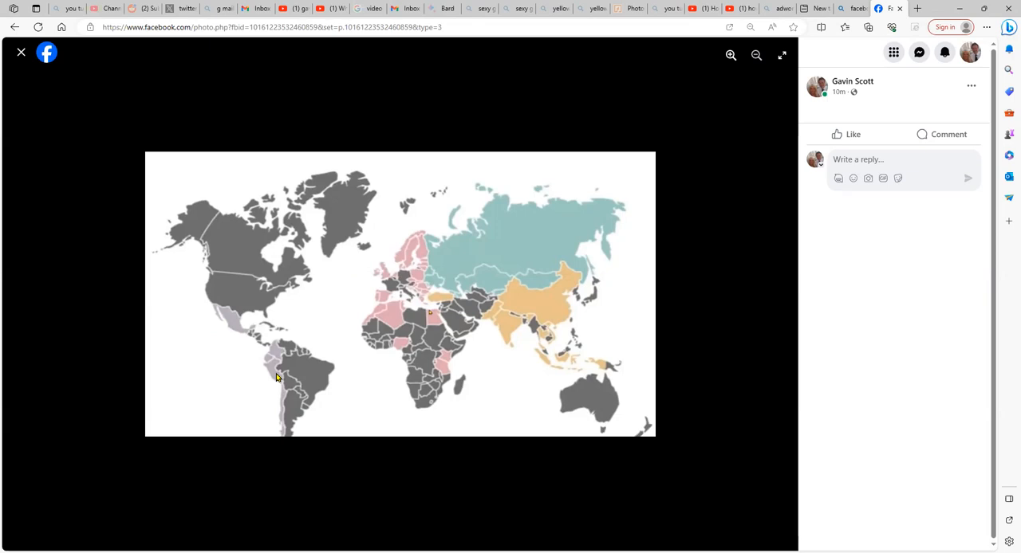
mouse_move(229, 329)
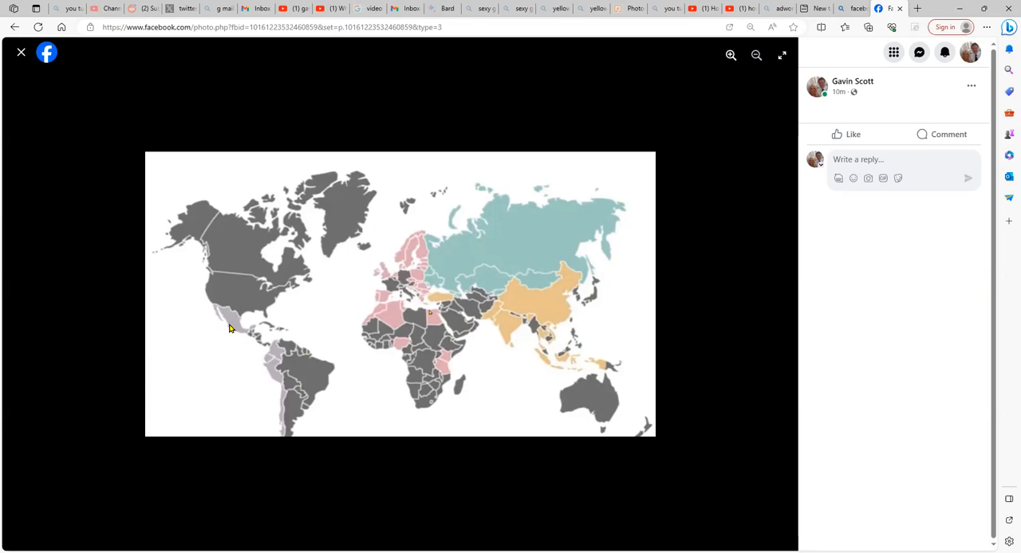
mouse_move(479, 291)
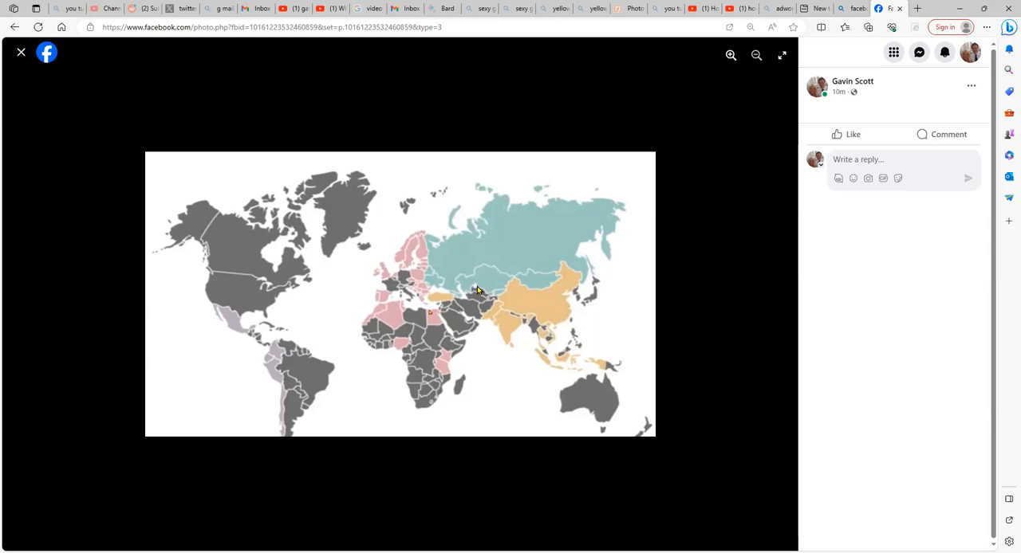
mouse_move(402, 402)
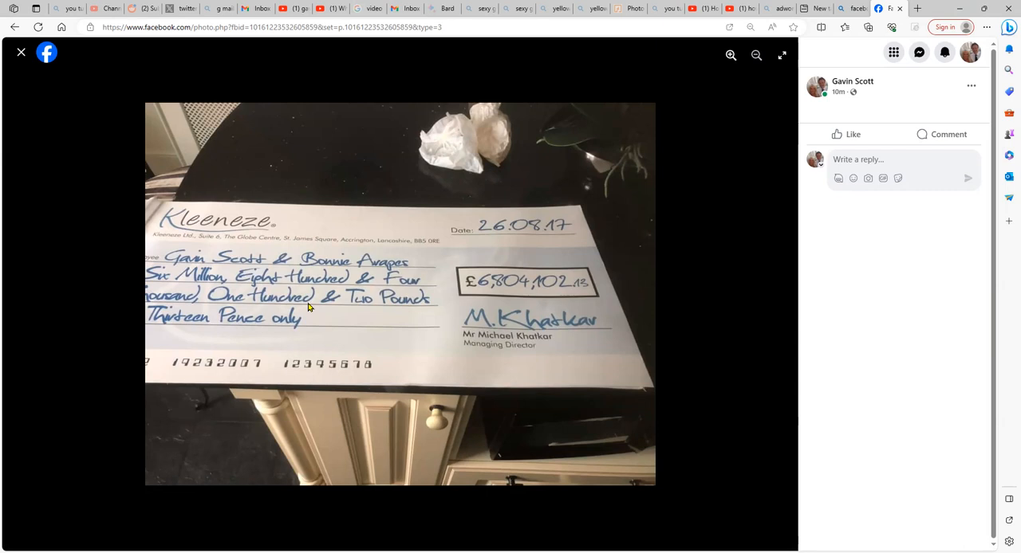
mouse_move(555, 237)
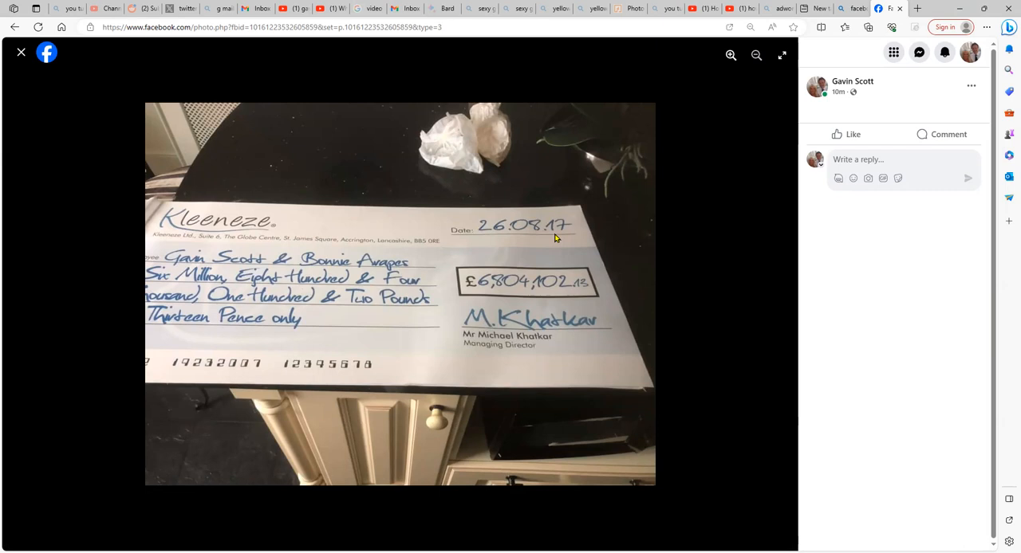
mouse_move(297, 262)
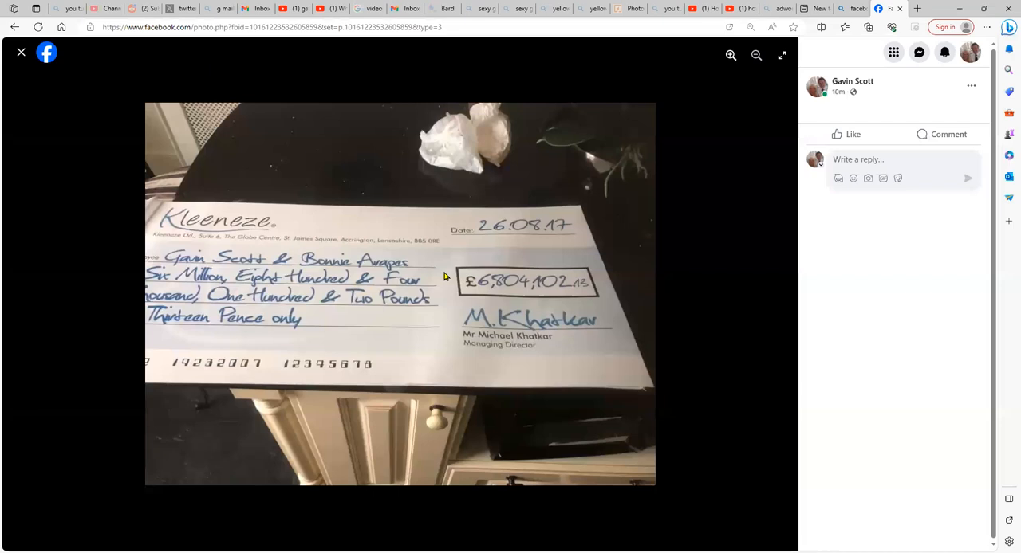
Step: Close the full-size cheque photo, returning to the pension figures post
left_click(21, 51)
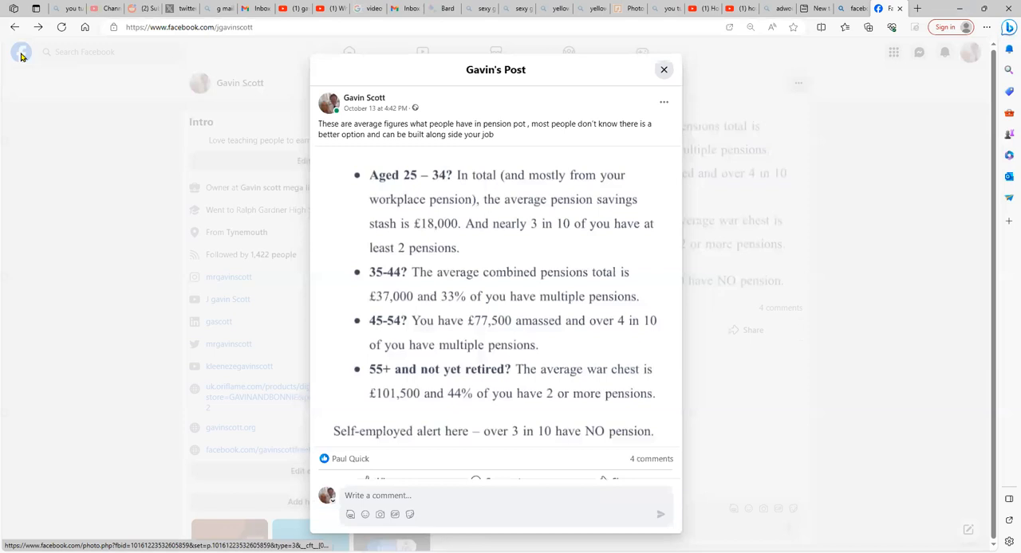
Step: Reopen the world map comment image at full size from the post's comments
scroll("down", 3)
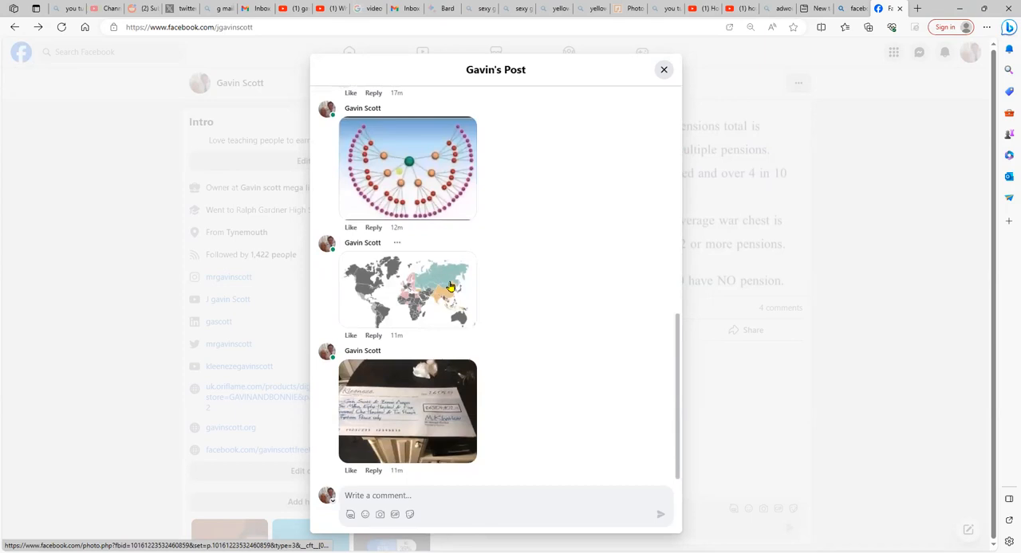
left_click(408, 290)
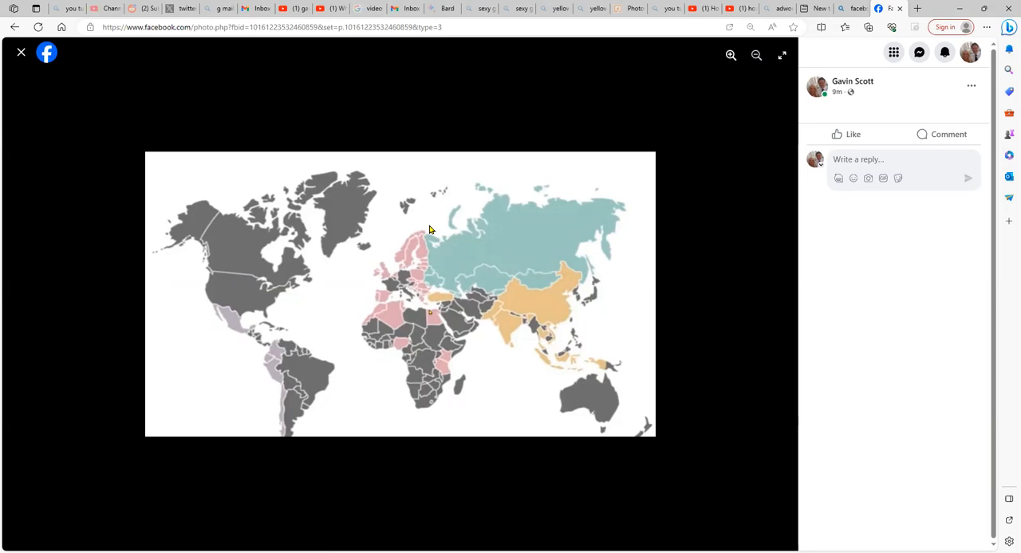
mouse_move(380, 275)
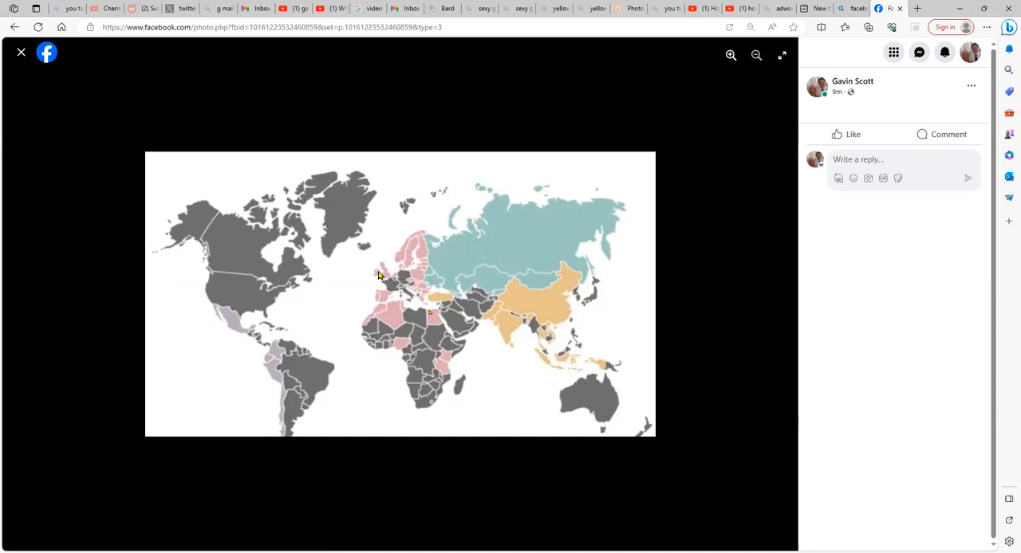
mouse_move(391, 270)
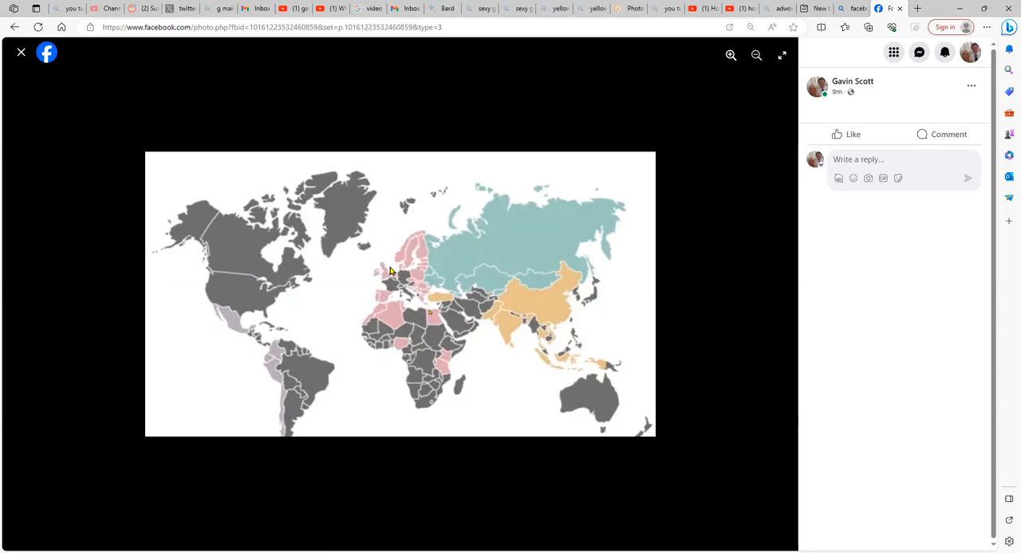